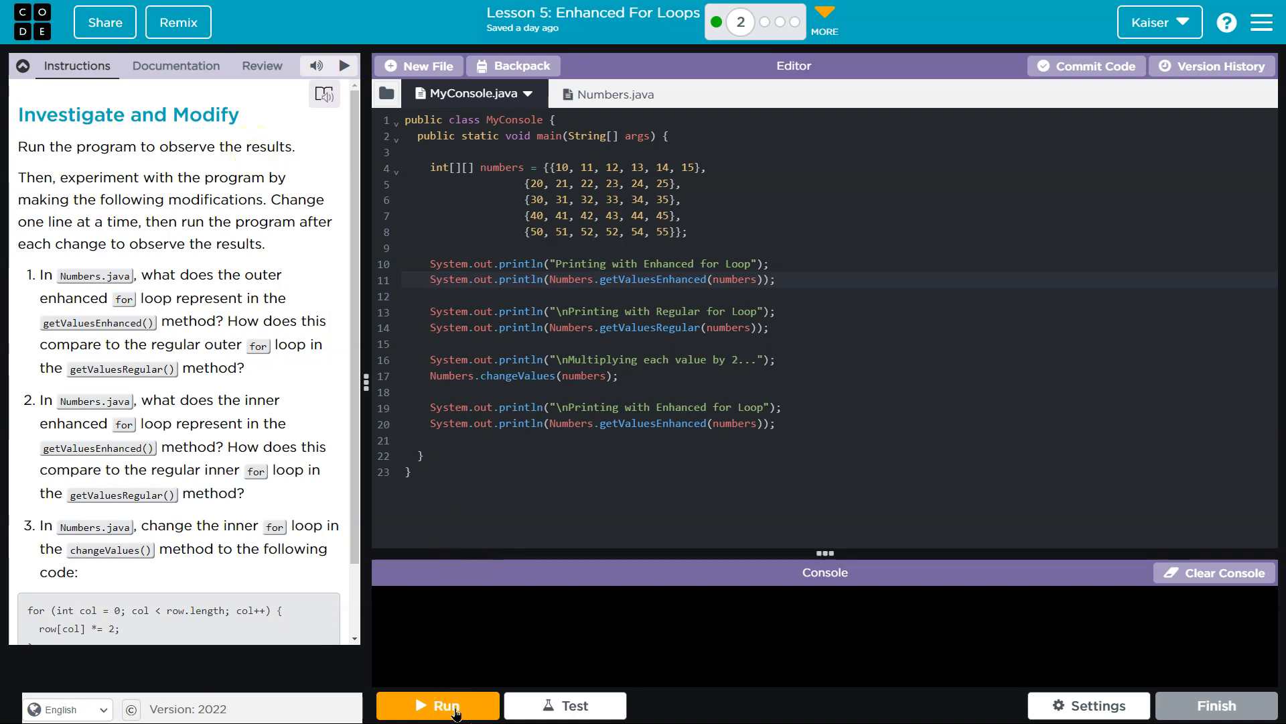
Step: Run the starter program and review the three number-grid printouts in the console
left_click(438, 705)
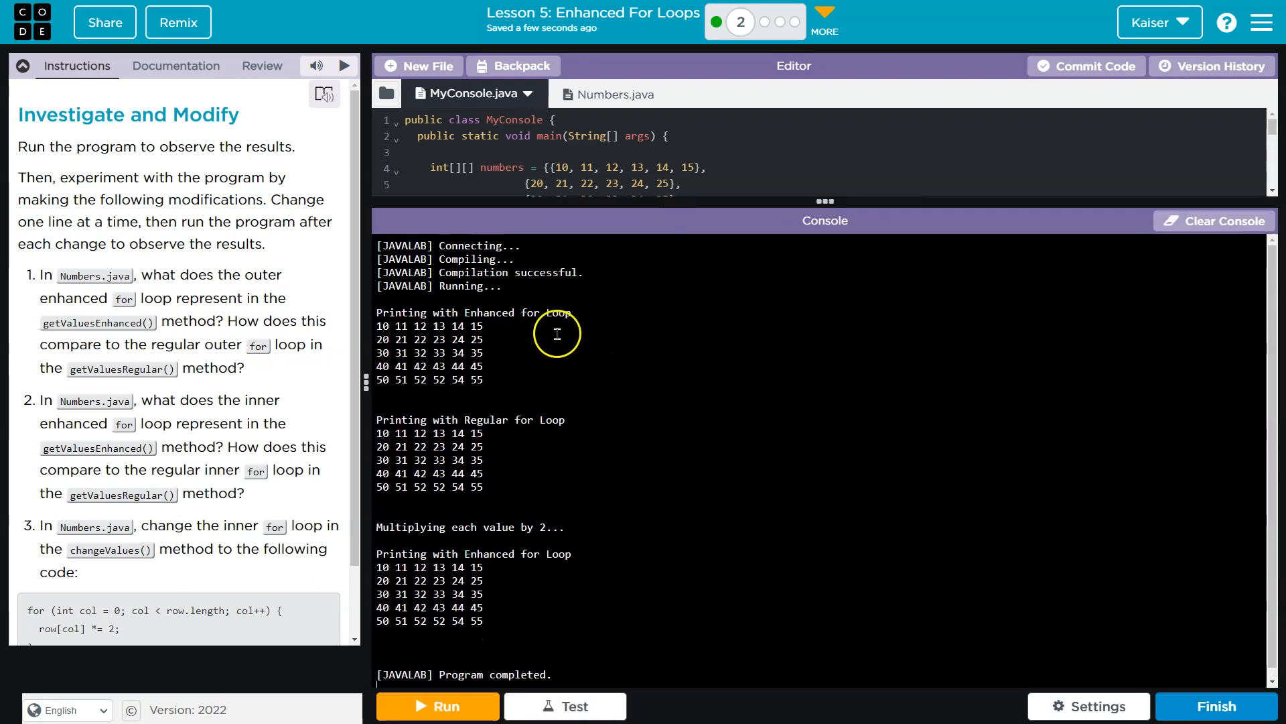
mouse_move(710, 161)
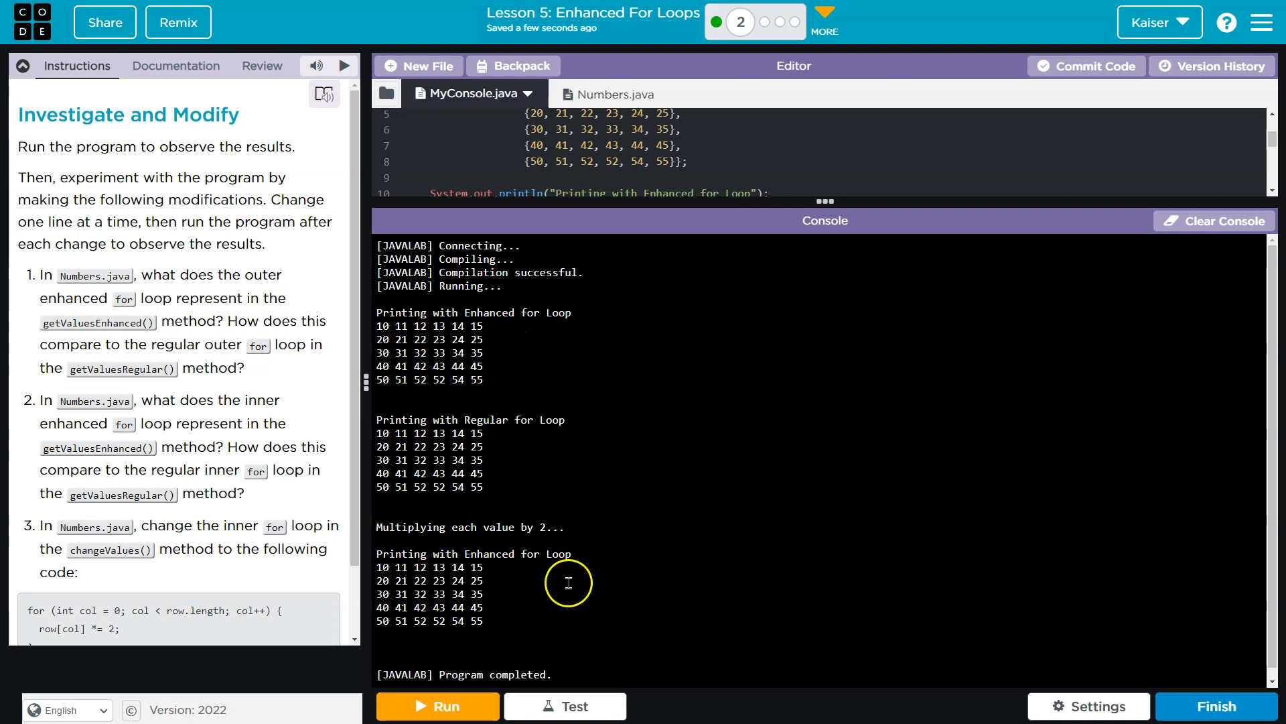
mouse_move(562, 464)
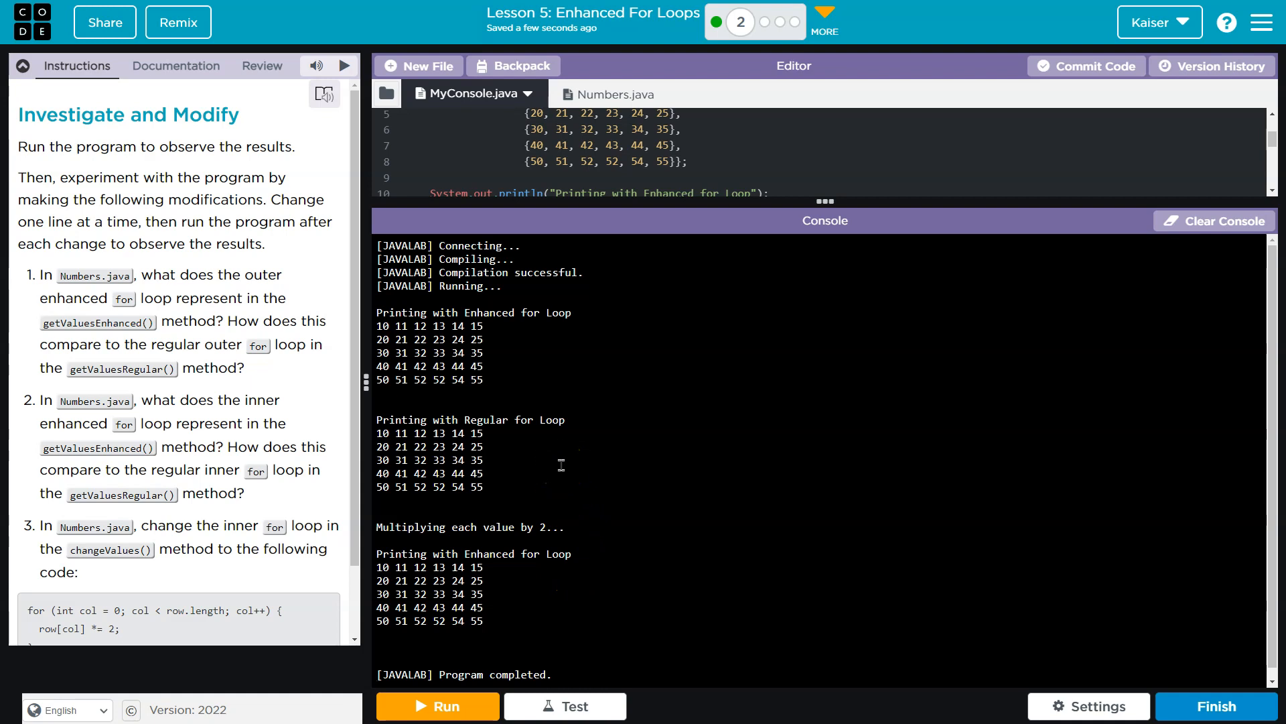
mouse_move(571, 251)
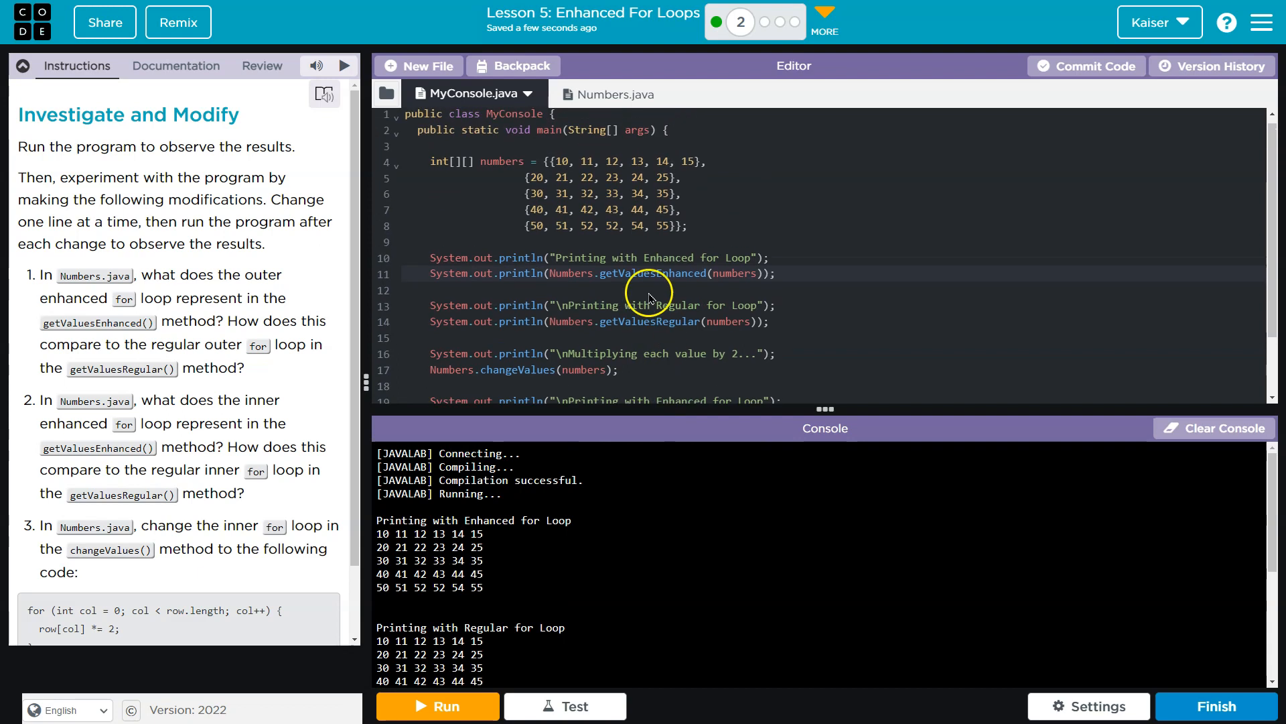
Step: Skim Numbers.java, then highlight the getValuesEnhanced and changeValues calls in MyConsole.java
left_click(607, 94)
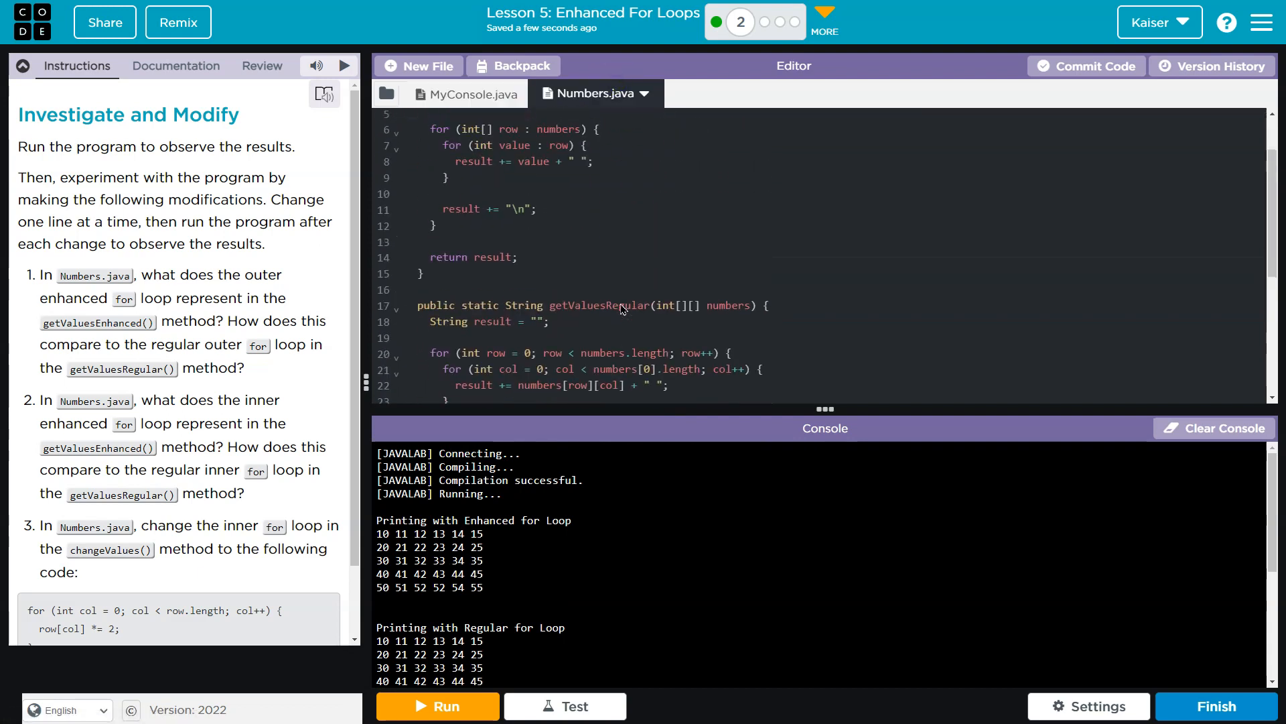
mouse_move(588, 410)
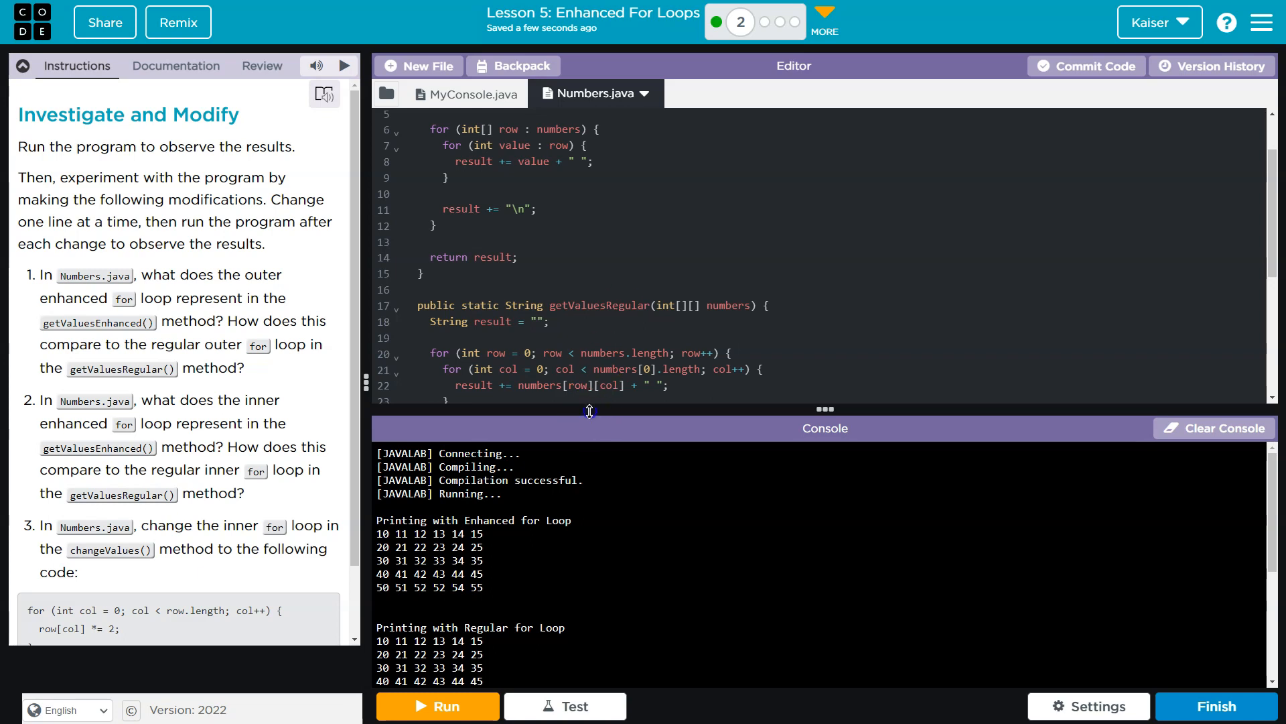
scroll("down", 3)
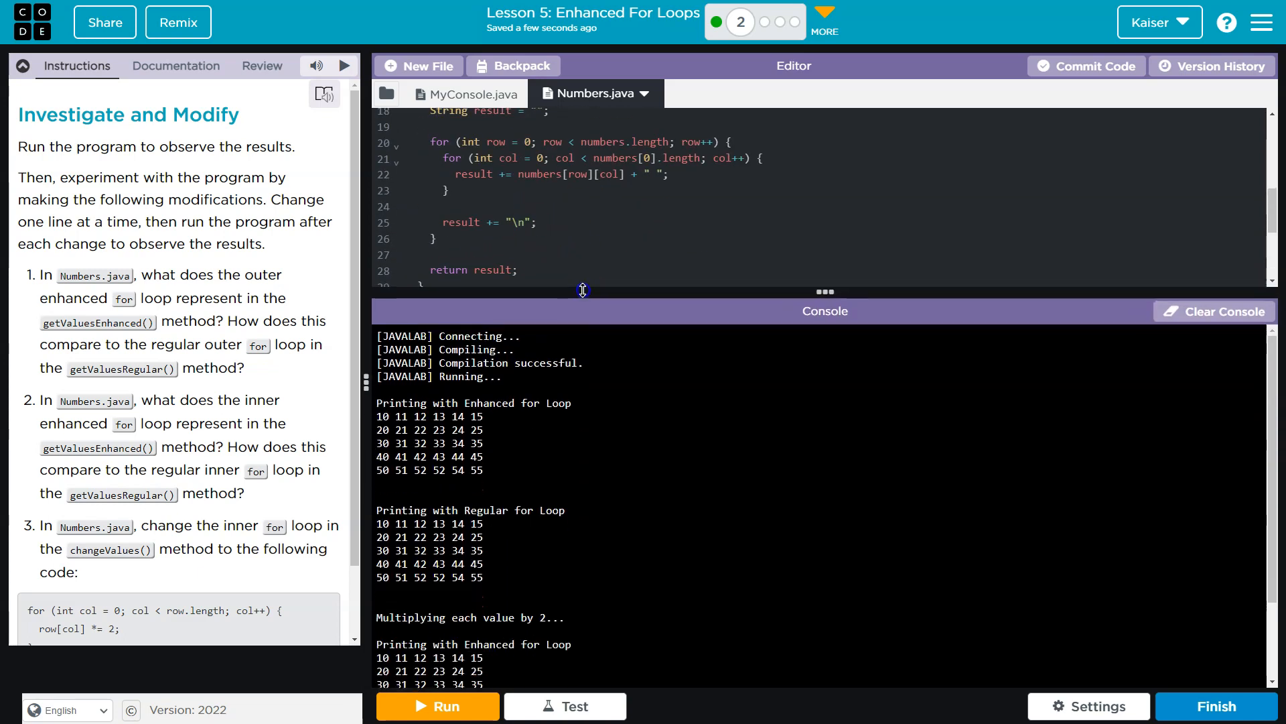
left_click(472, 93)
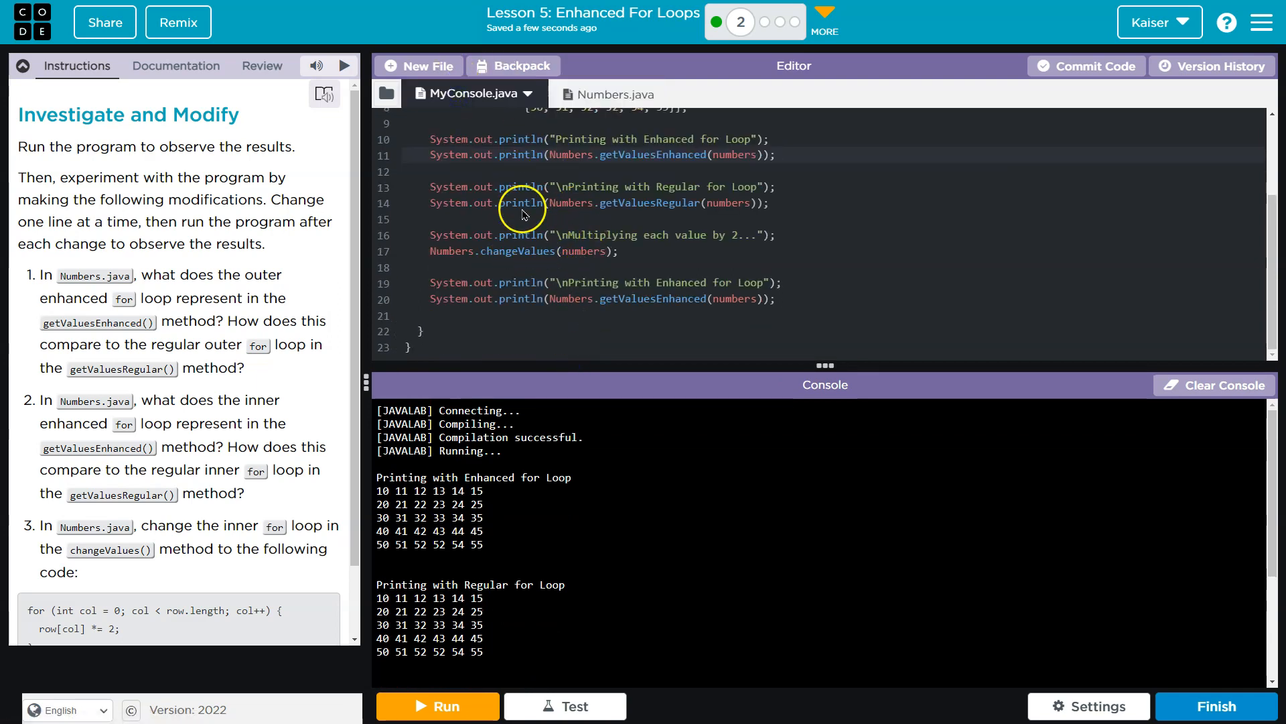
double_click(652, 154)
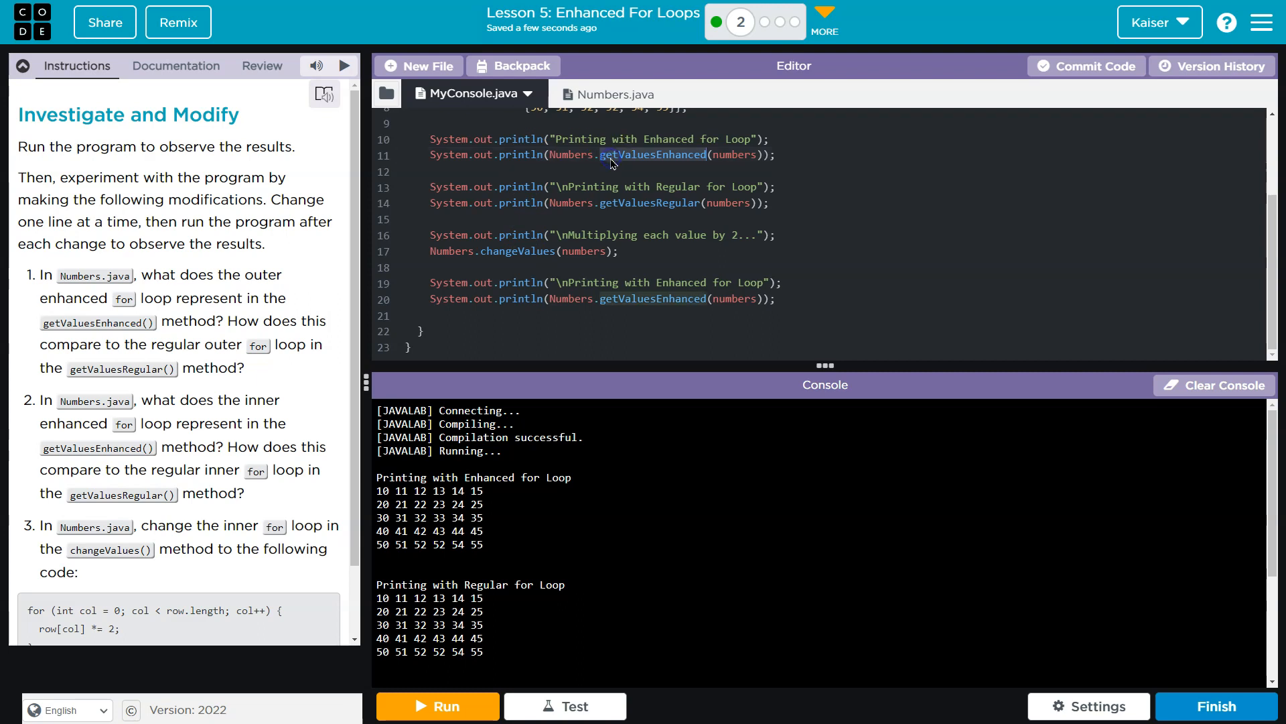
double_click(651, 202)
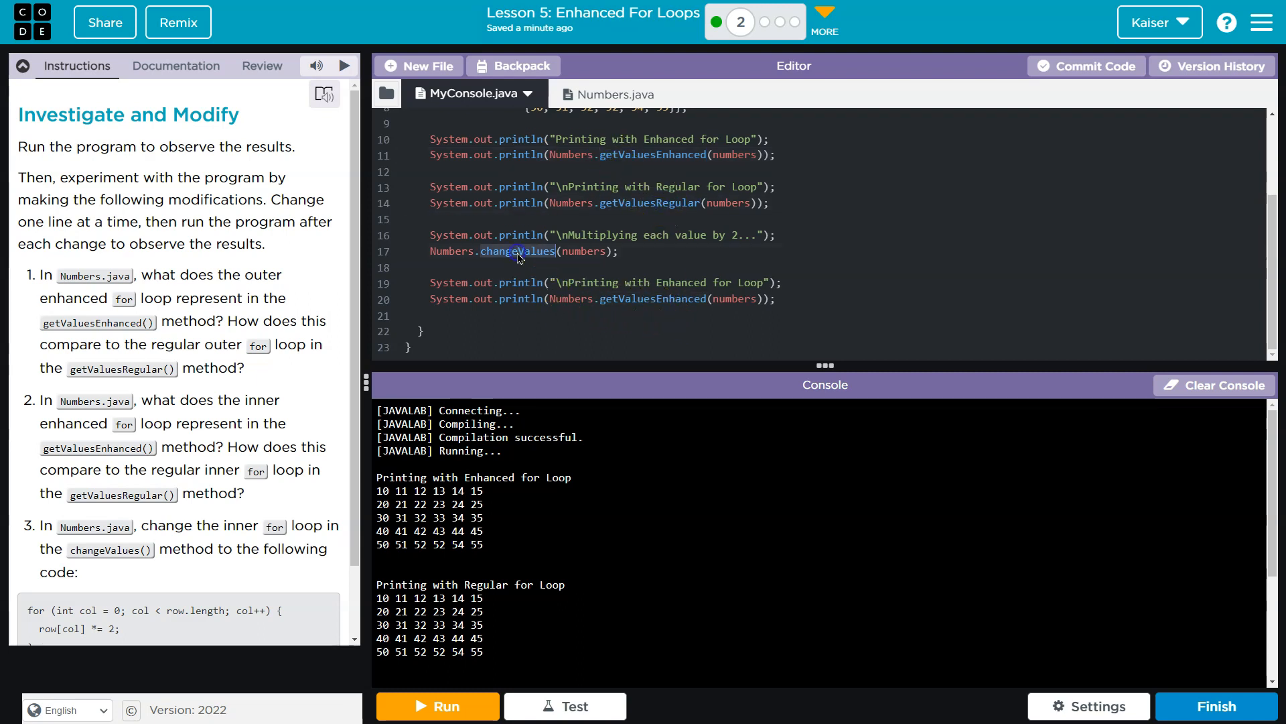
Step: Return to Numbers.java, enlarge the console, and scroll down to changeValues
left_click(609, 94)
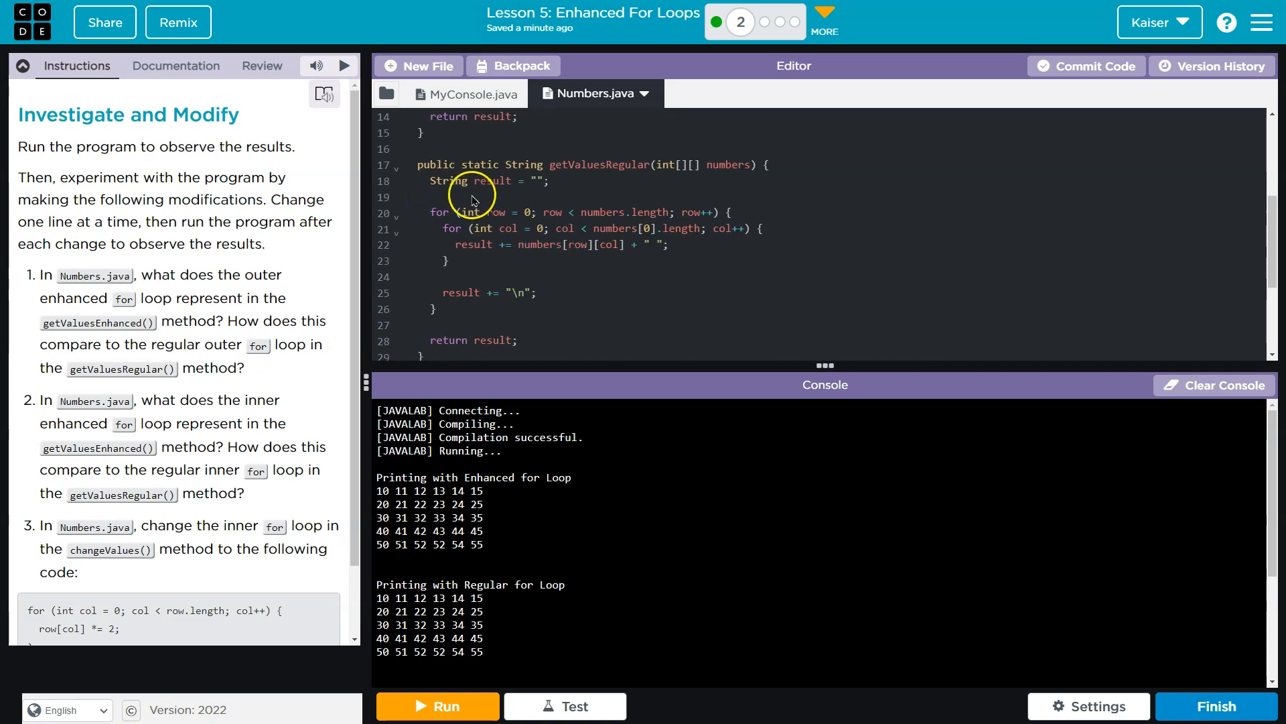
left_click_drag(471, 180, 533, 293)
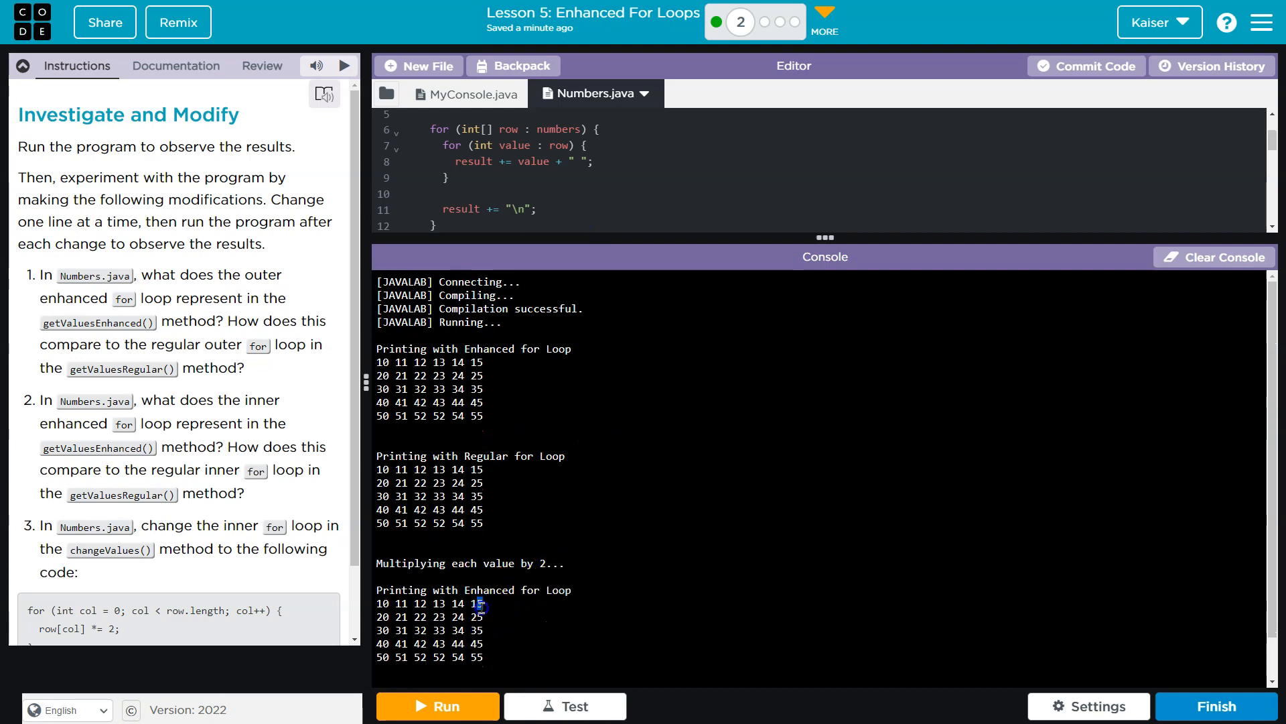
mouse_move(548, 561)
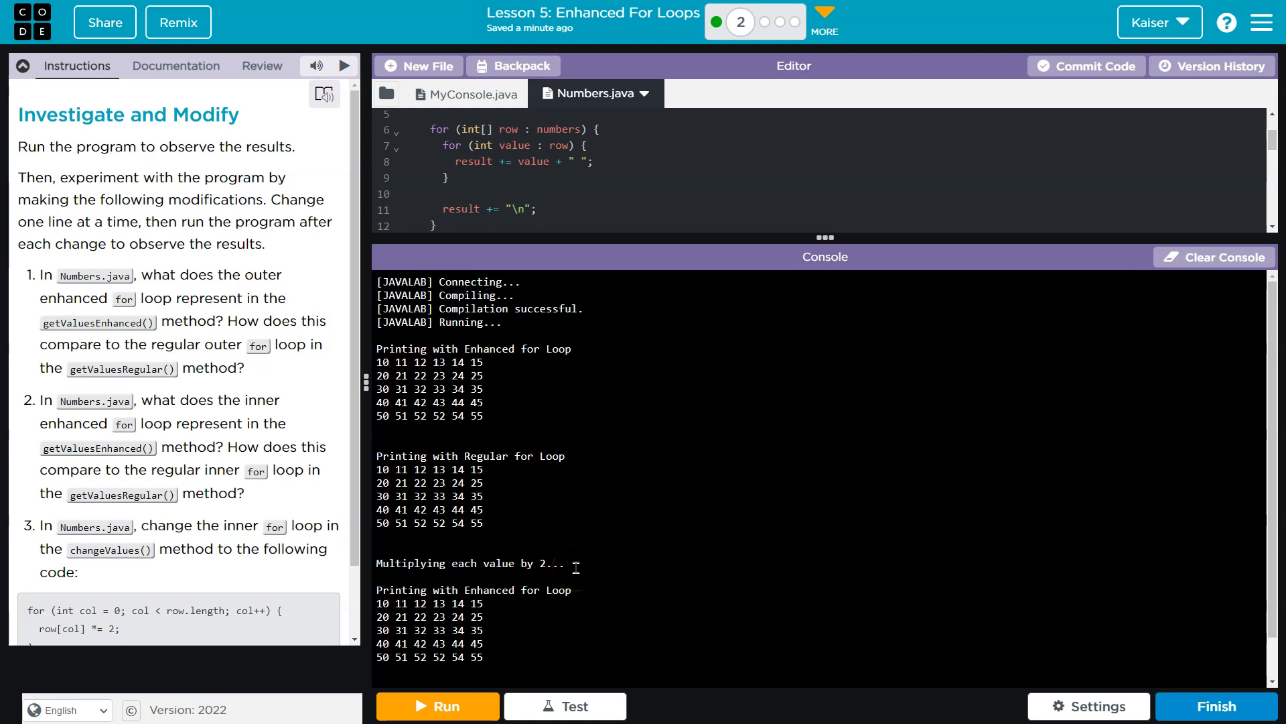
scroll("down", 3)
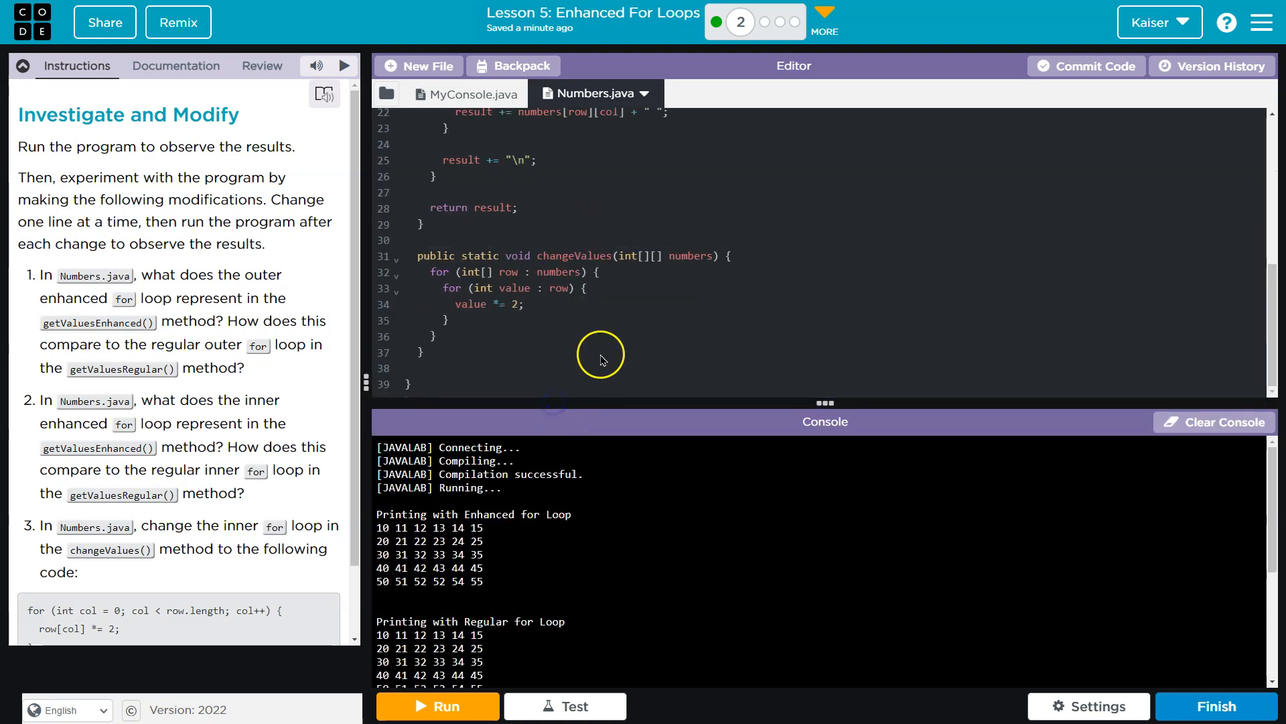
mouse_move(461, 638)
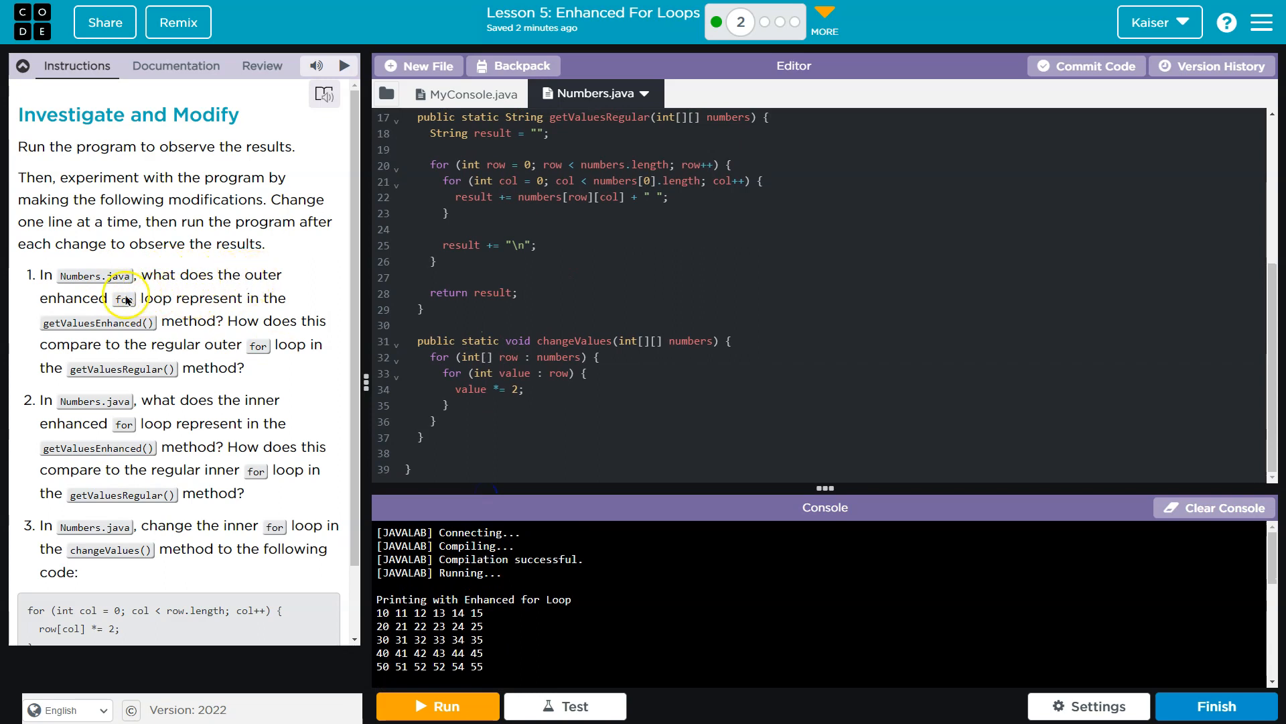
mouse_move(176, 336)
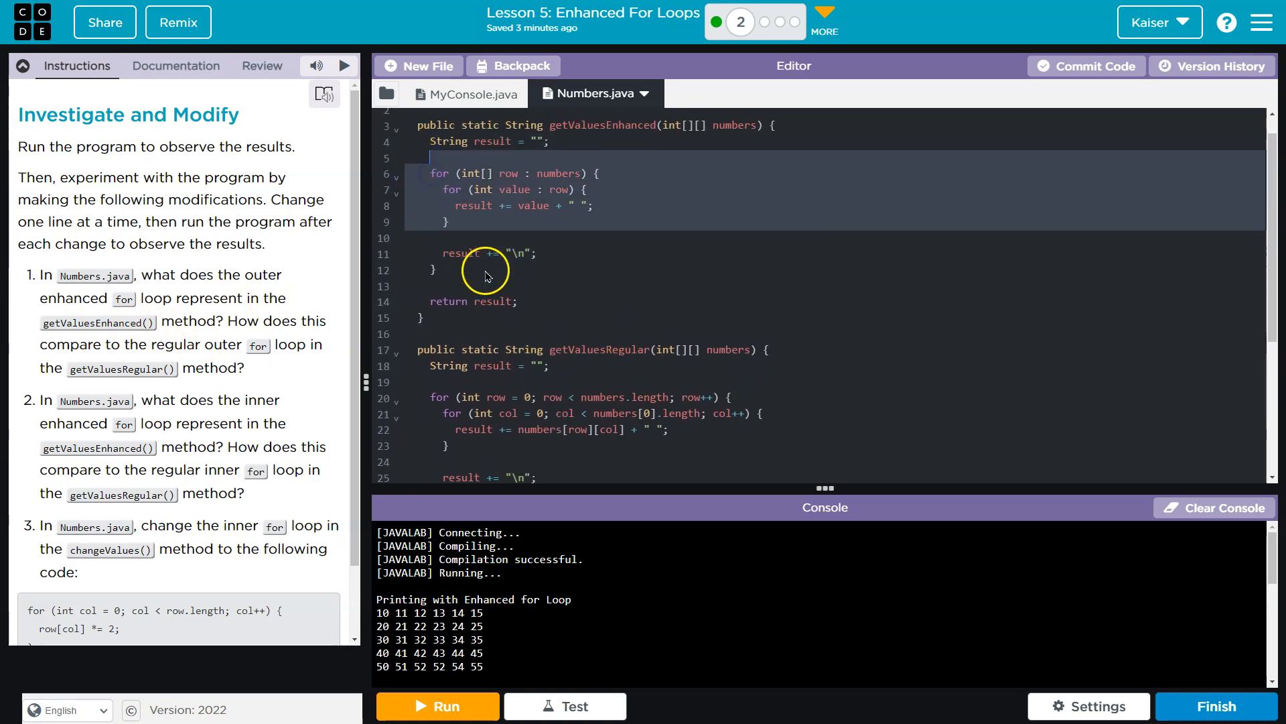
scroll("down", 3)
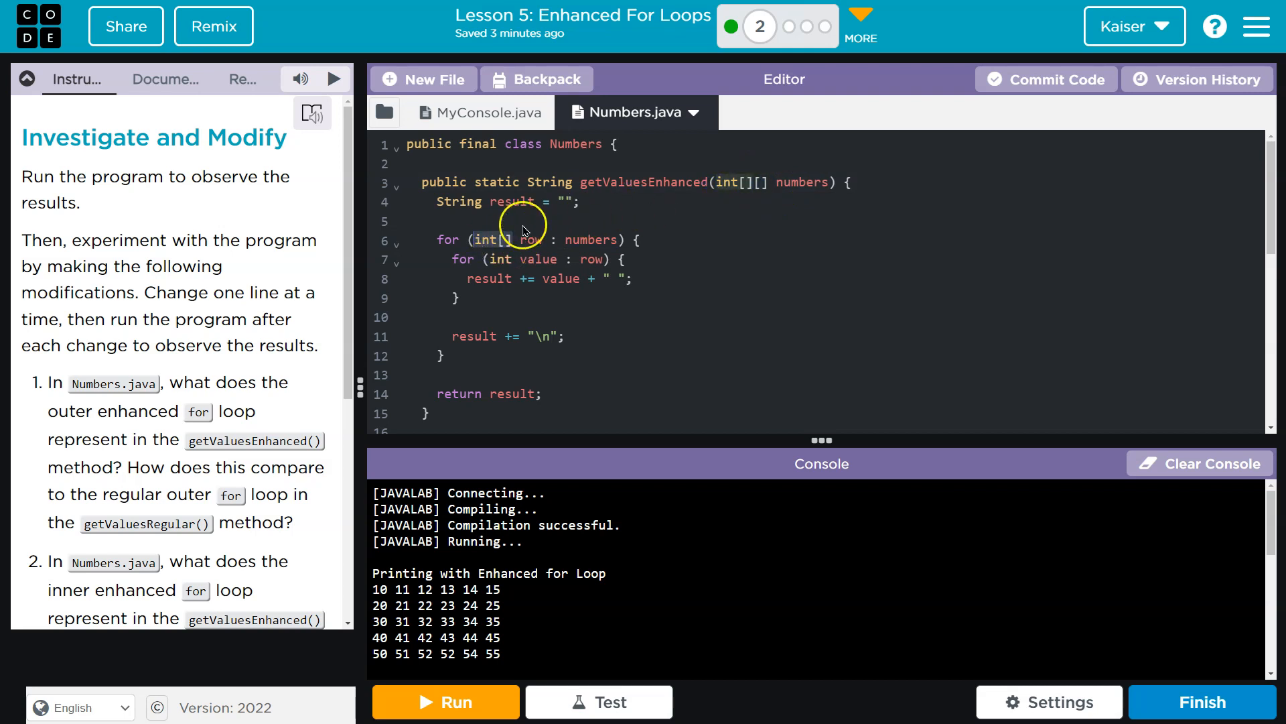
left_click(480, 112)
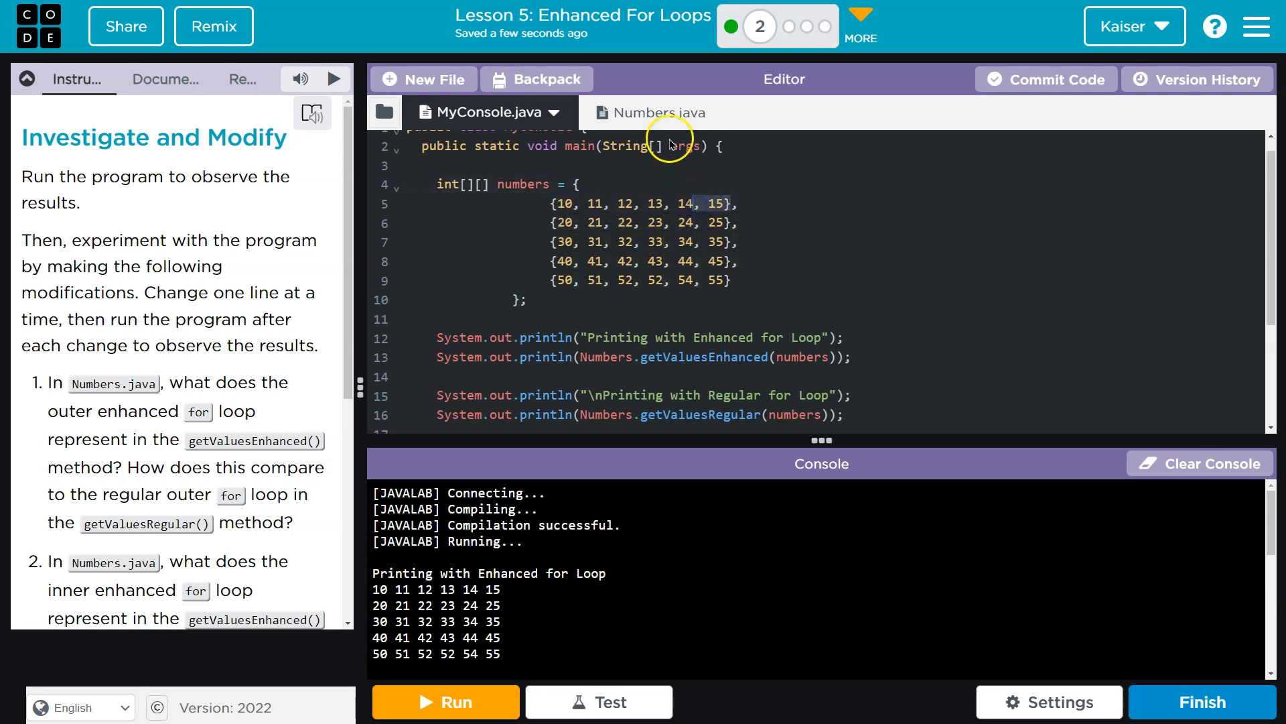
left_click(628, 112)
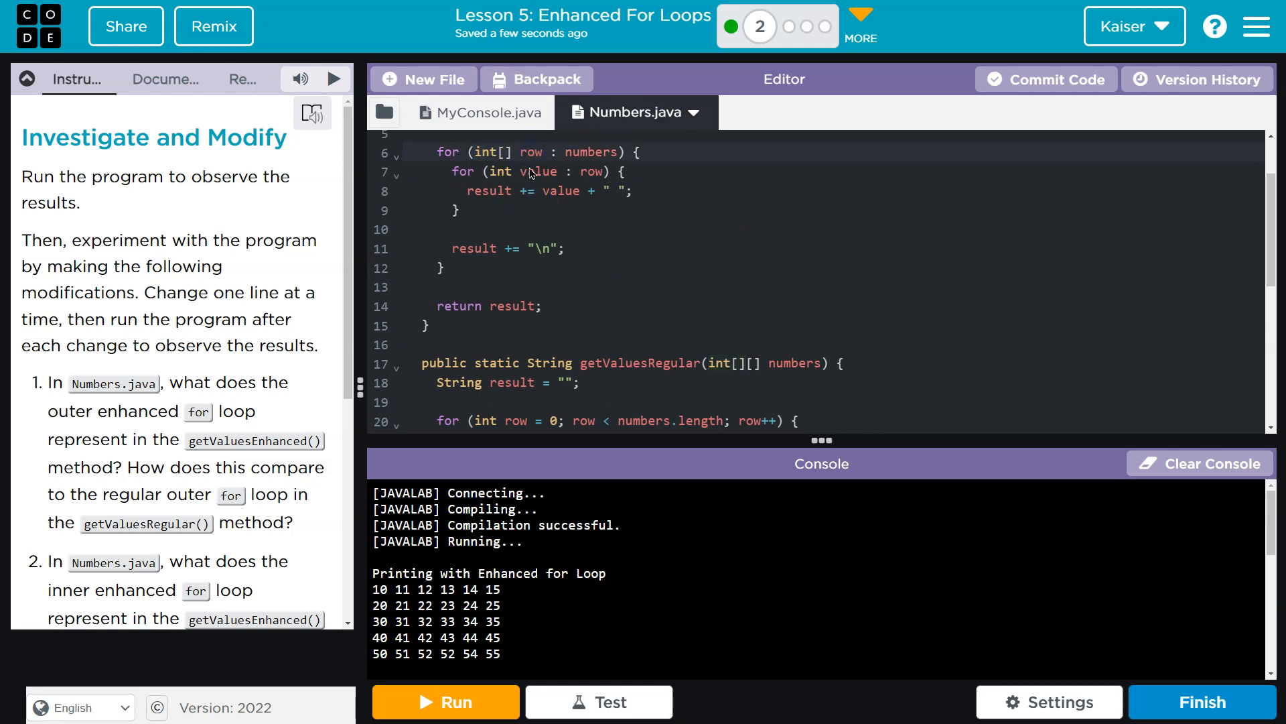
left_click(541, 171)
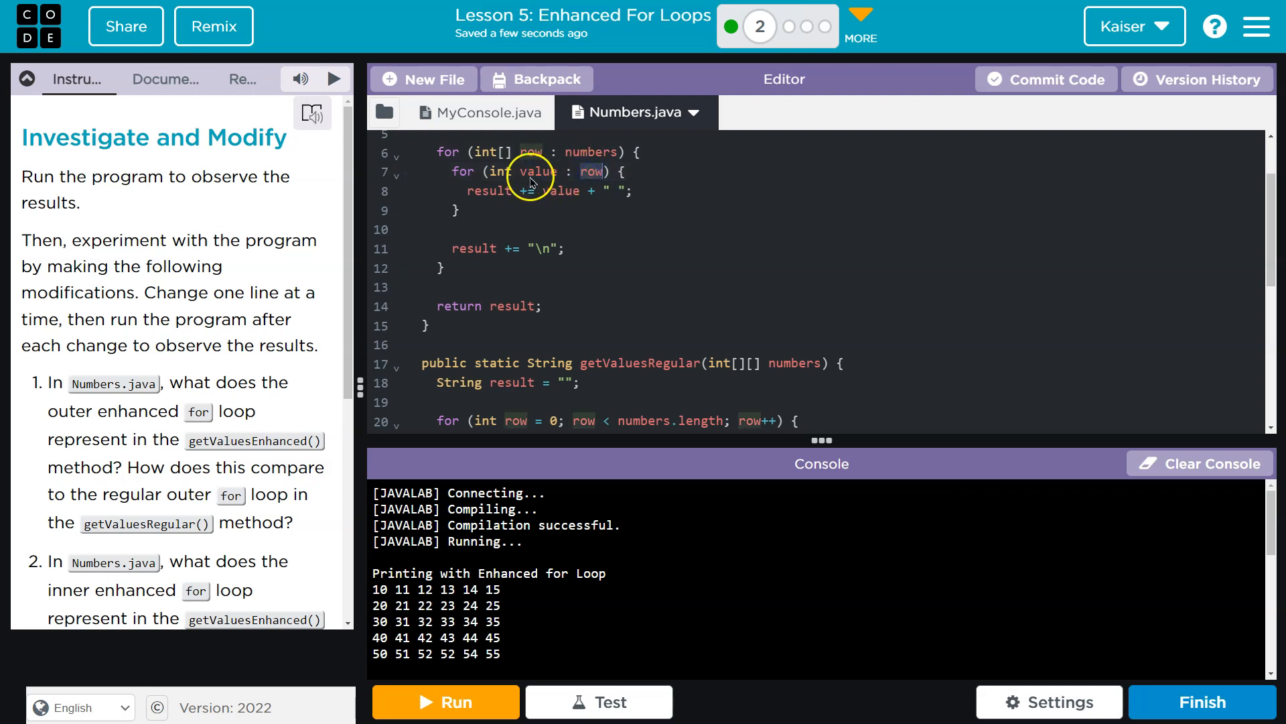
left_click(481, 113)
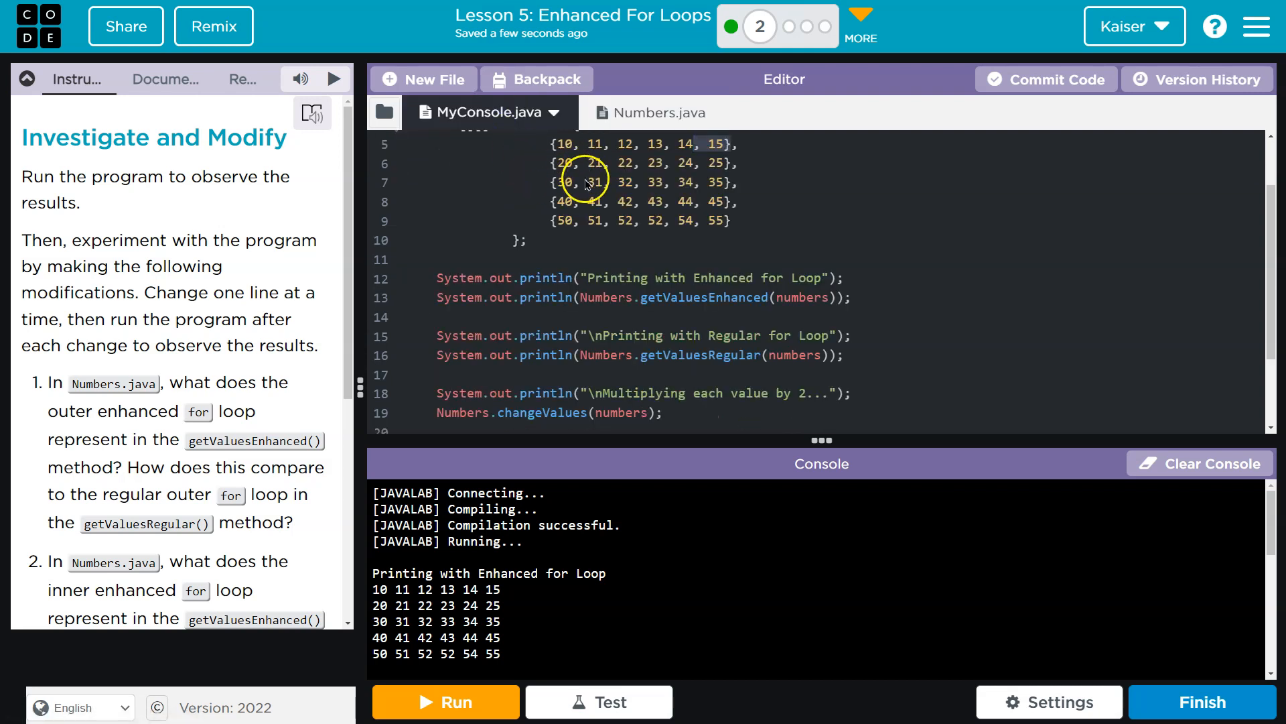
left_click(632, 113)
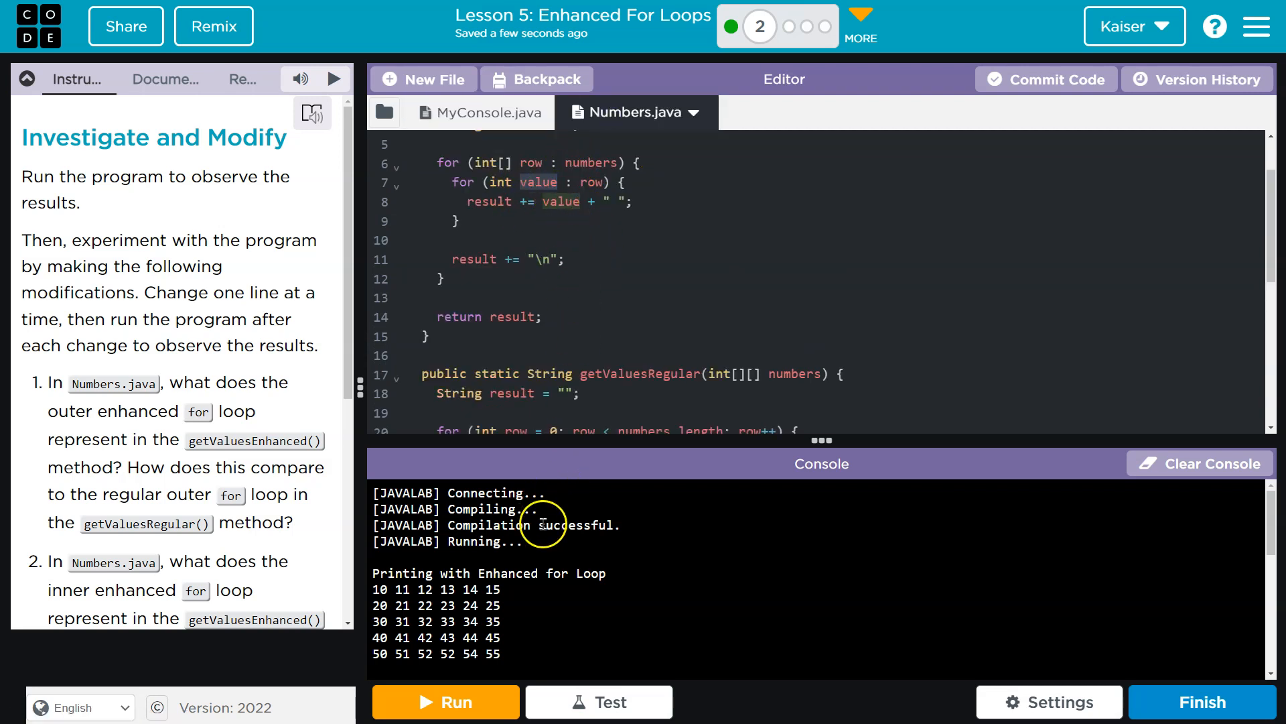
mouse_move(396, 589)
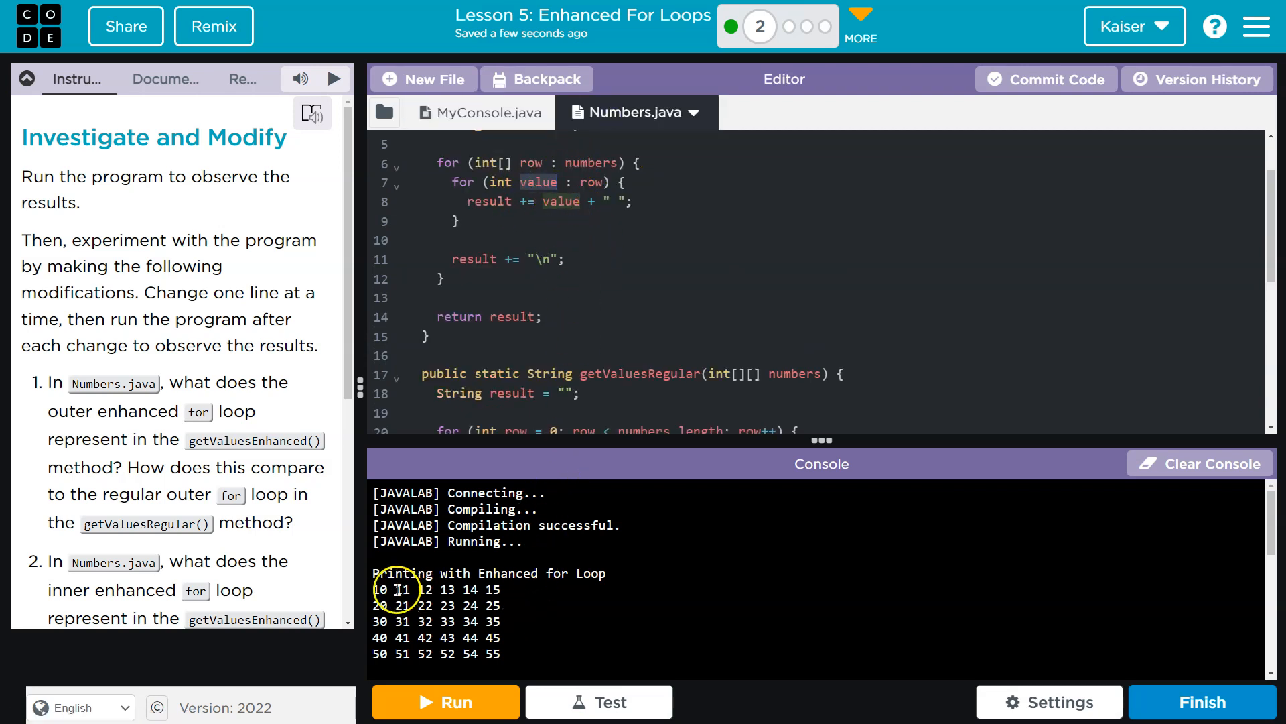
left_click_drag(394, 589, 508, 589)
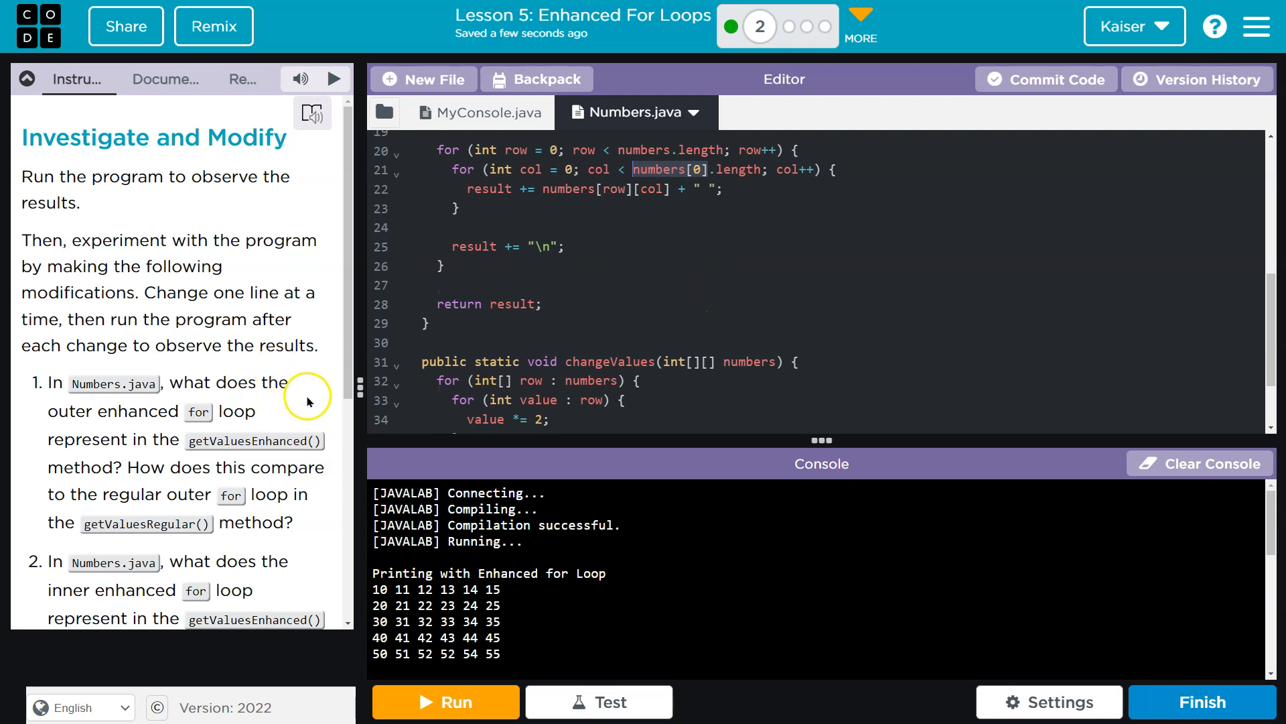
mouse_move(254, 477)
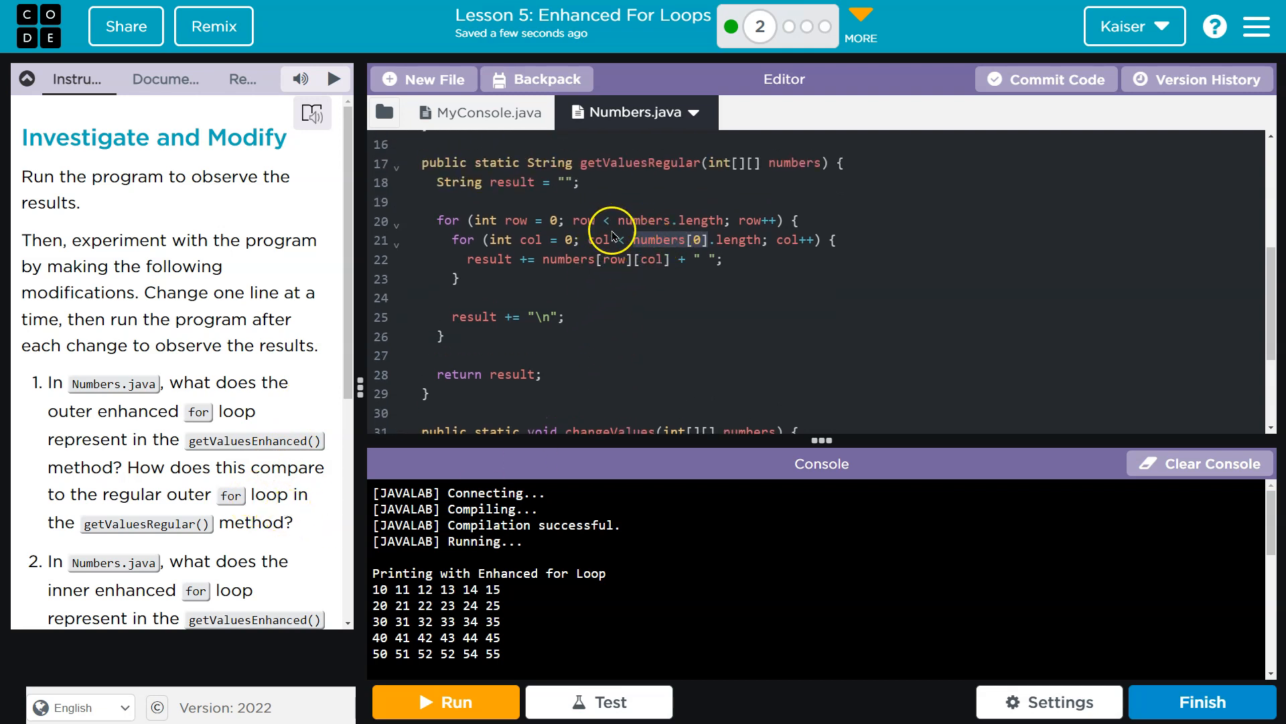
mouse_move(720, 221)
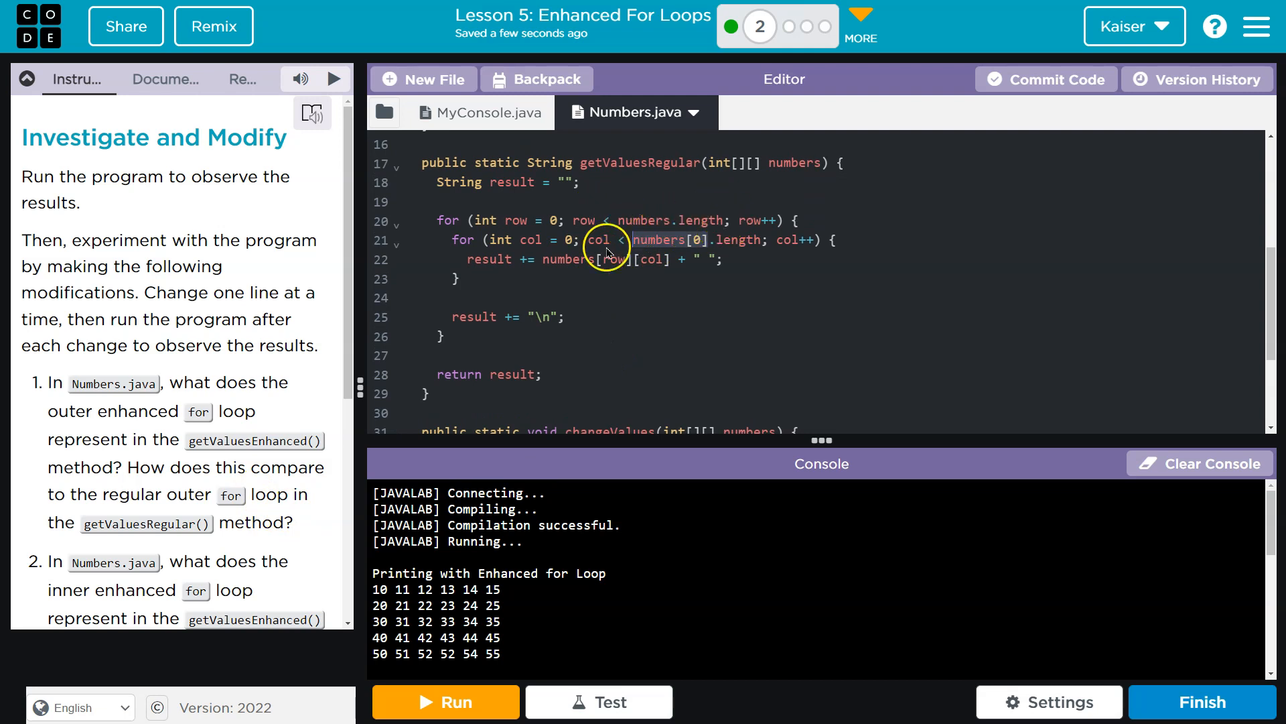
mouse_move(619, 219)
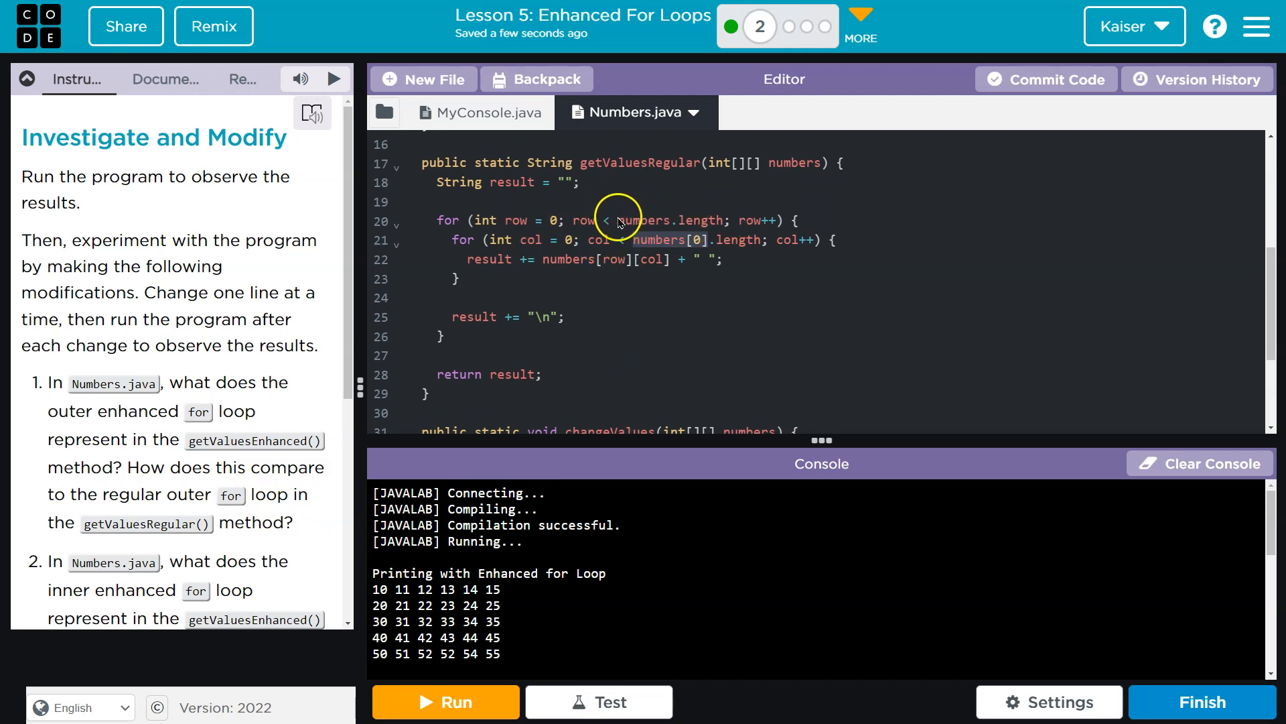
left_click(479, 112)
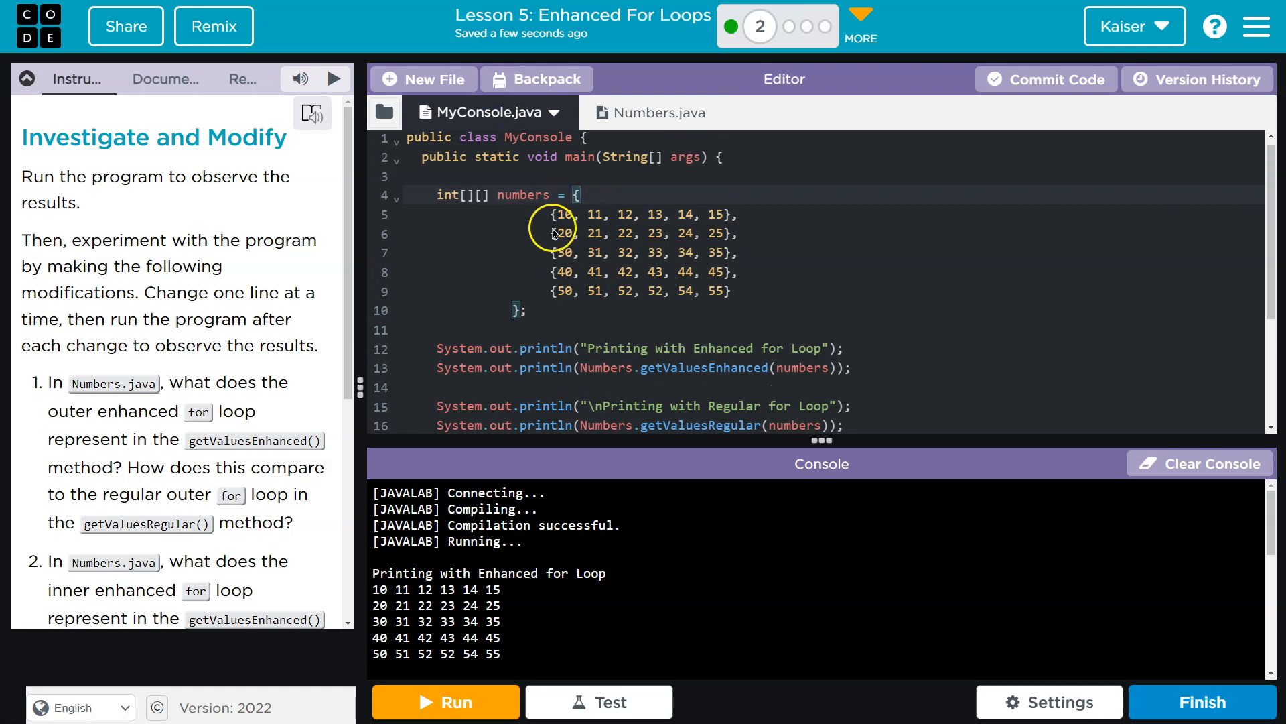
left_click(647, 113)
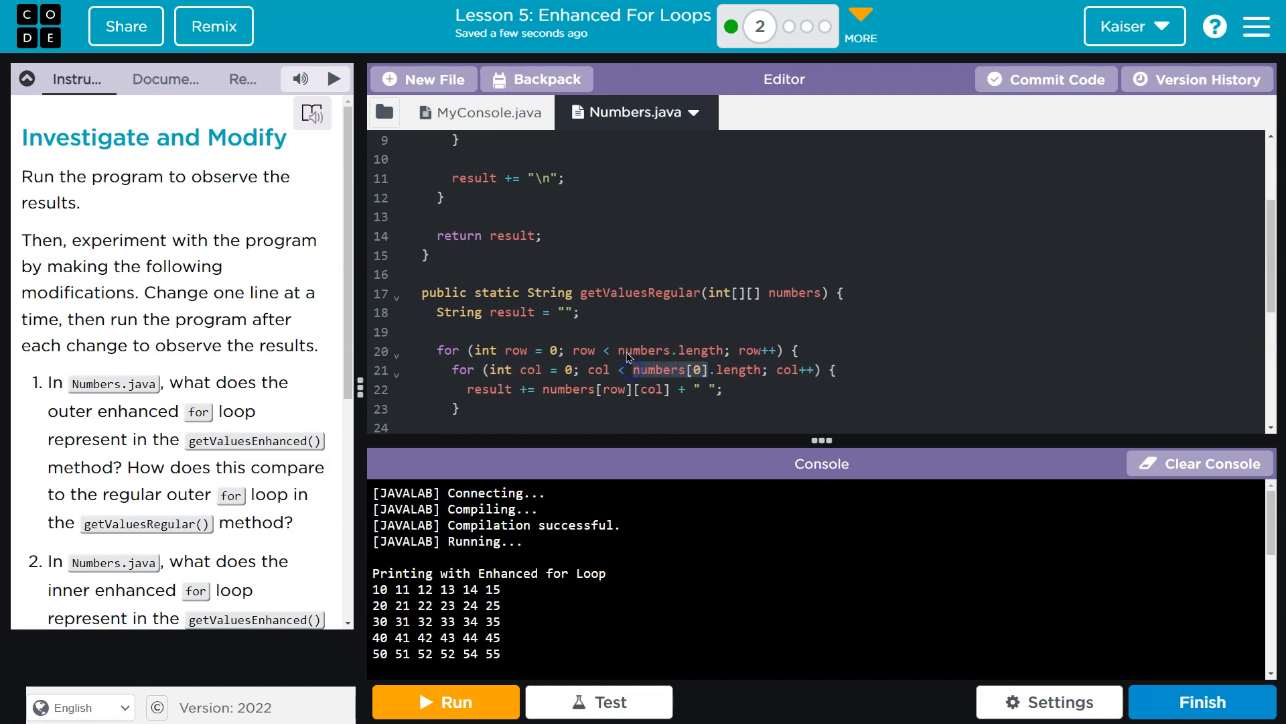
left_click(479, 113)
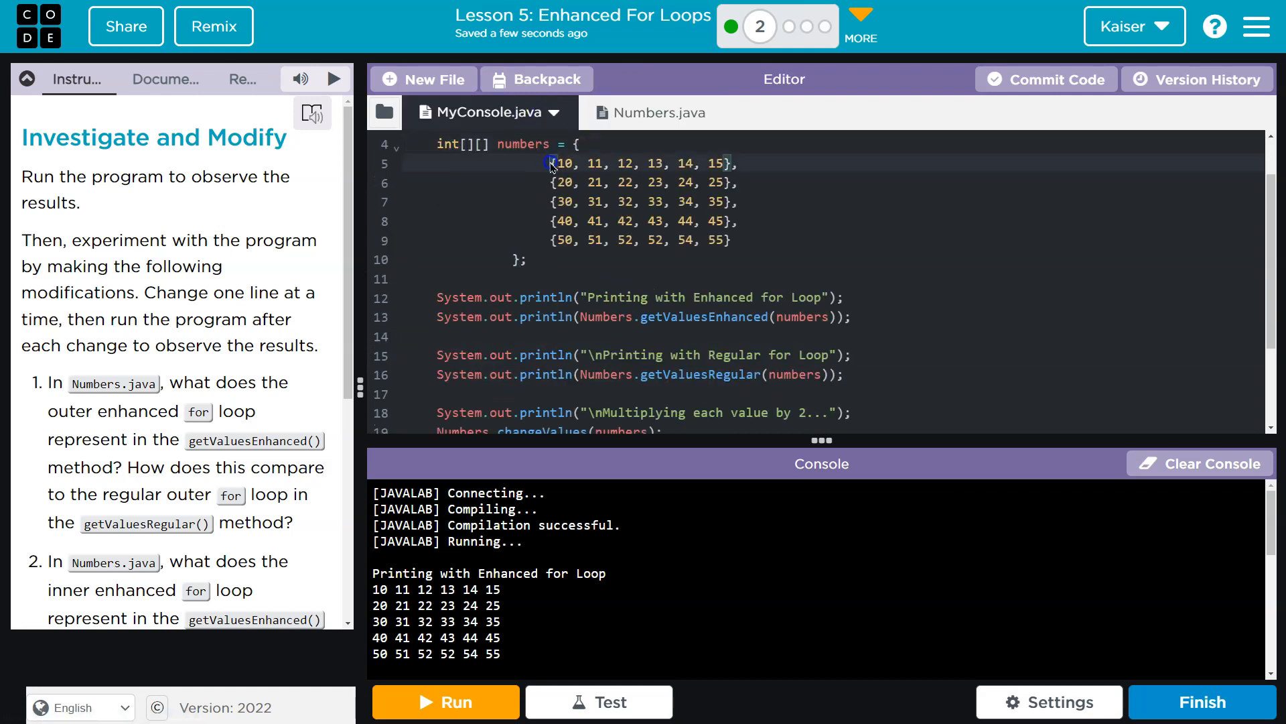
left_click(552, 201)
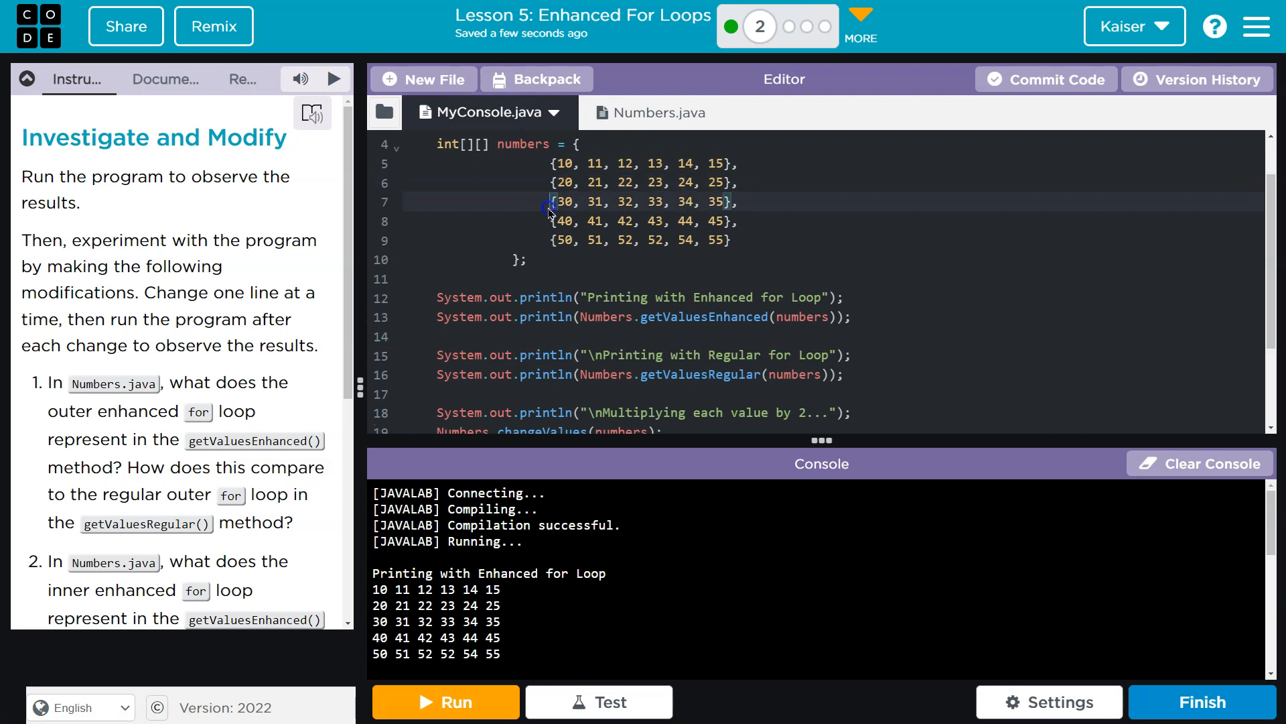
left_click(657, 113)
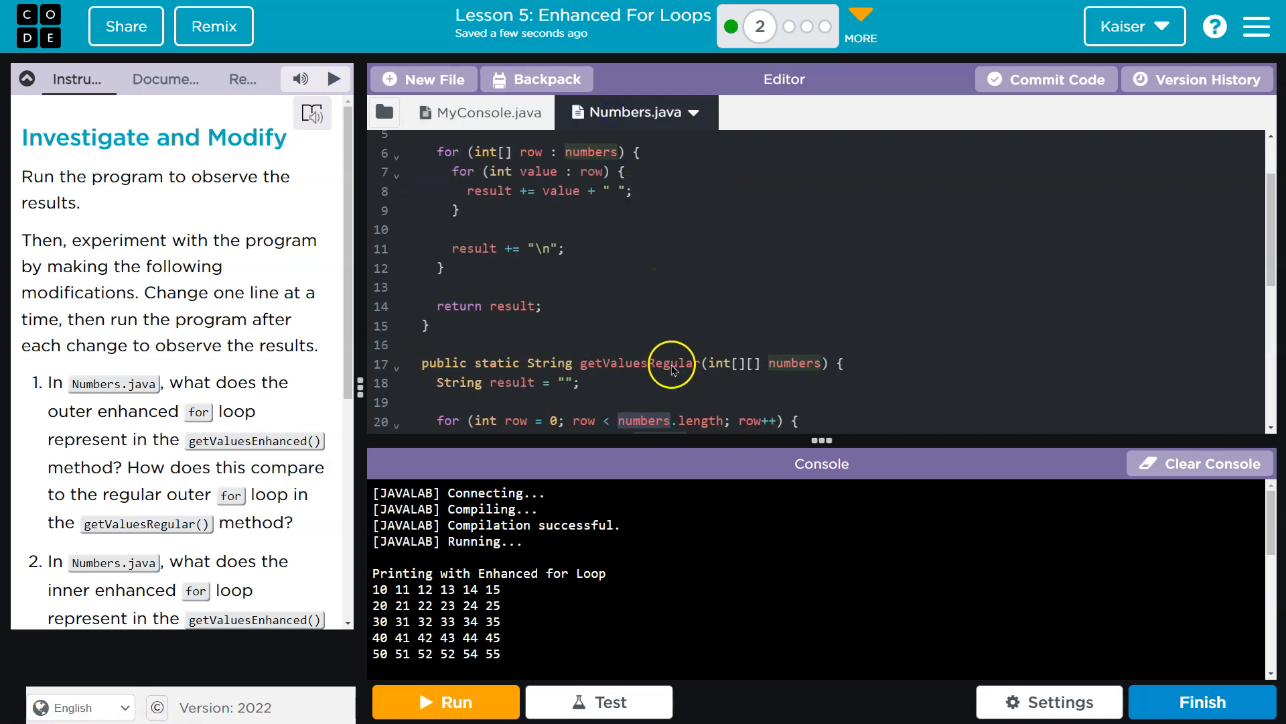
scroll("down", 3)
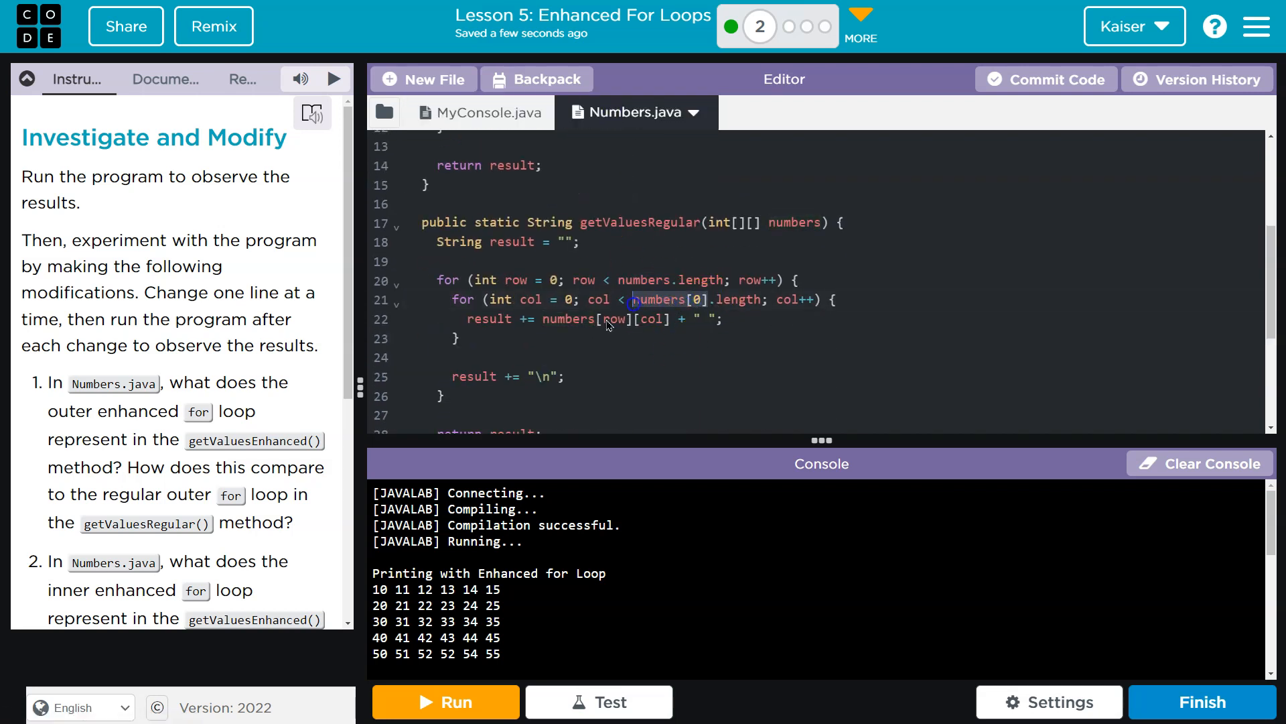
mouse_move(758, 312)
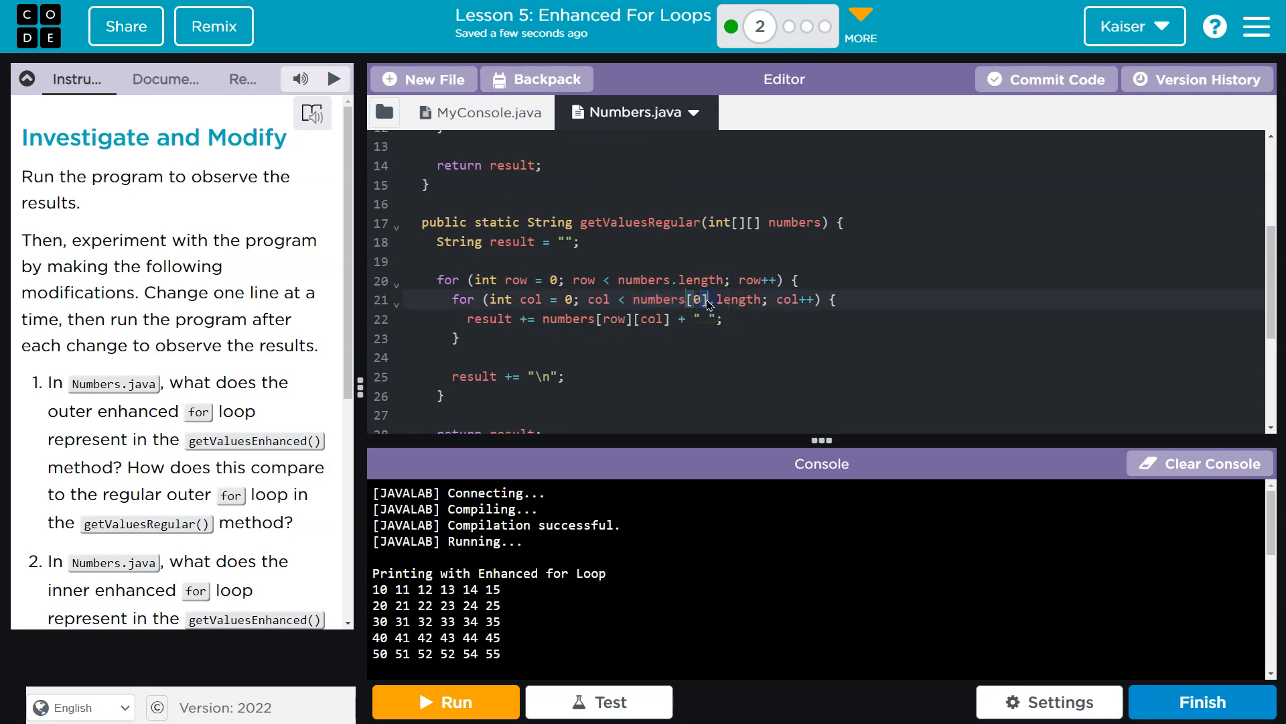
mouse_move(685, 285)
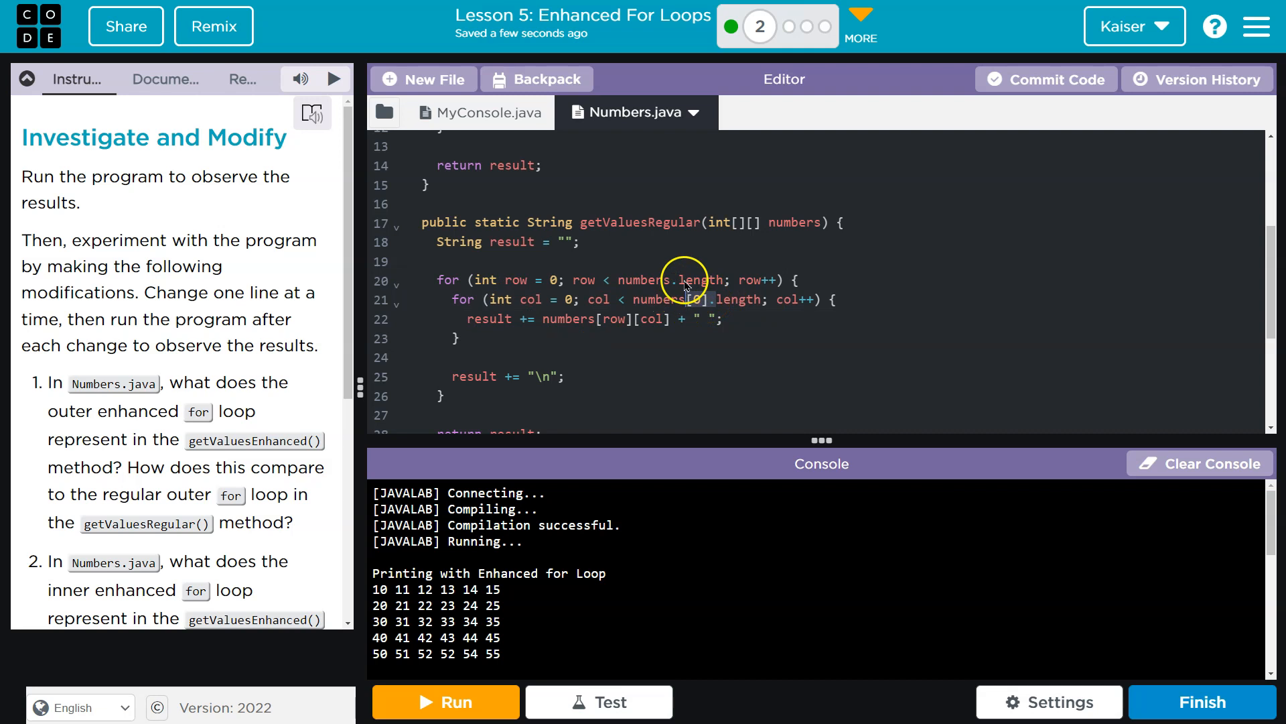
scroll("down", 3)
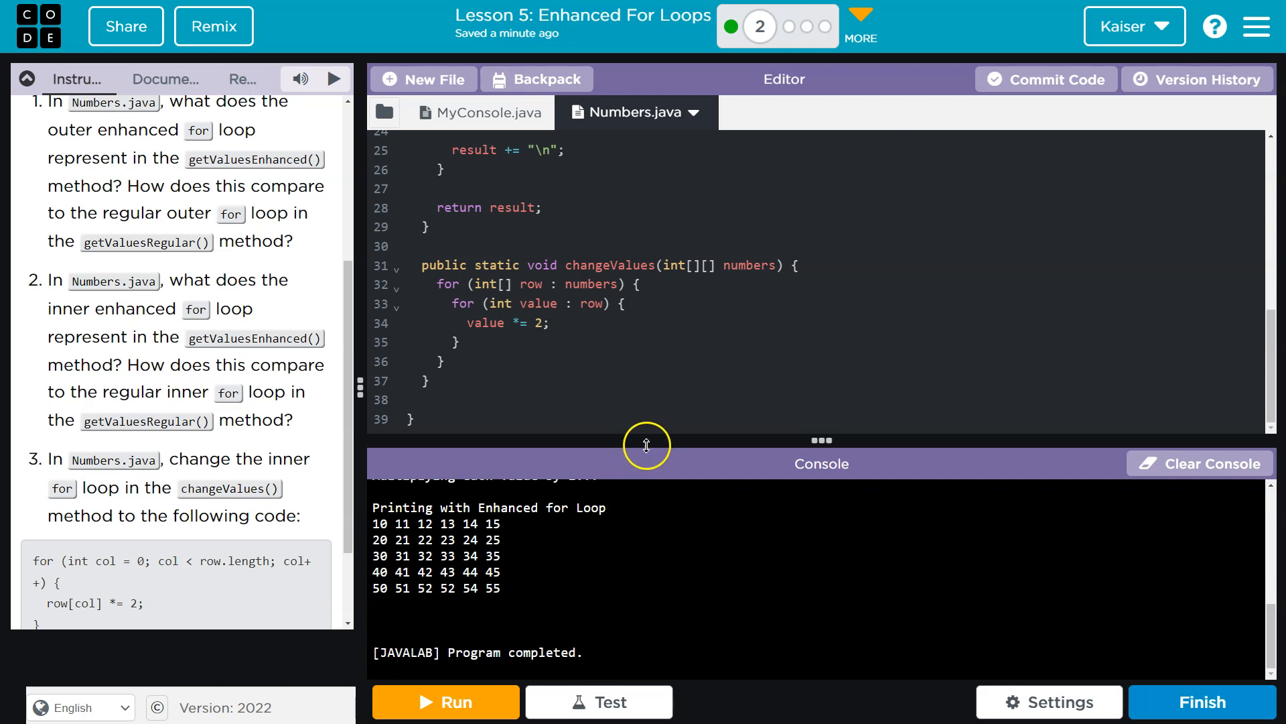
left_click(480, 113)
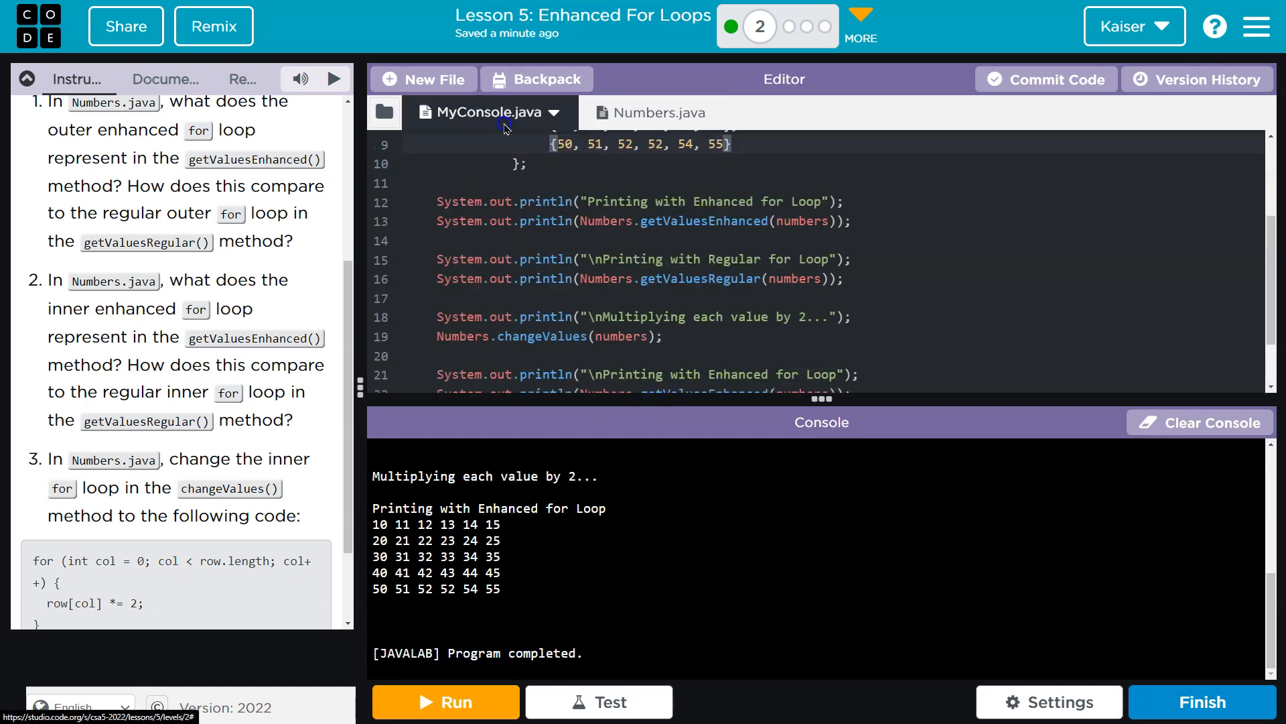
scroll("down", 3)
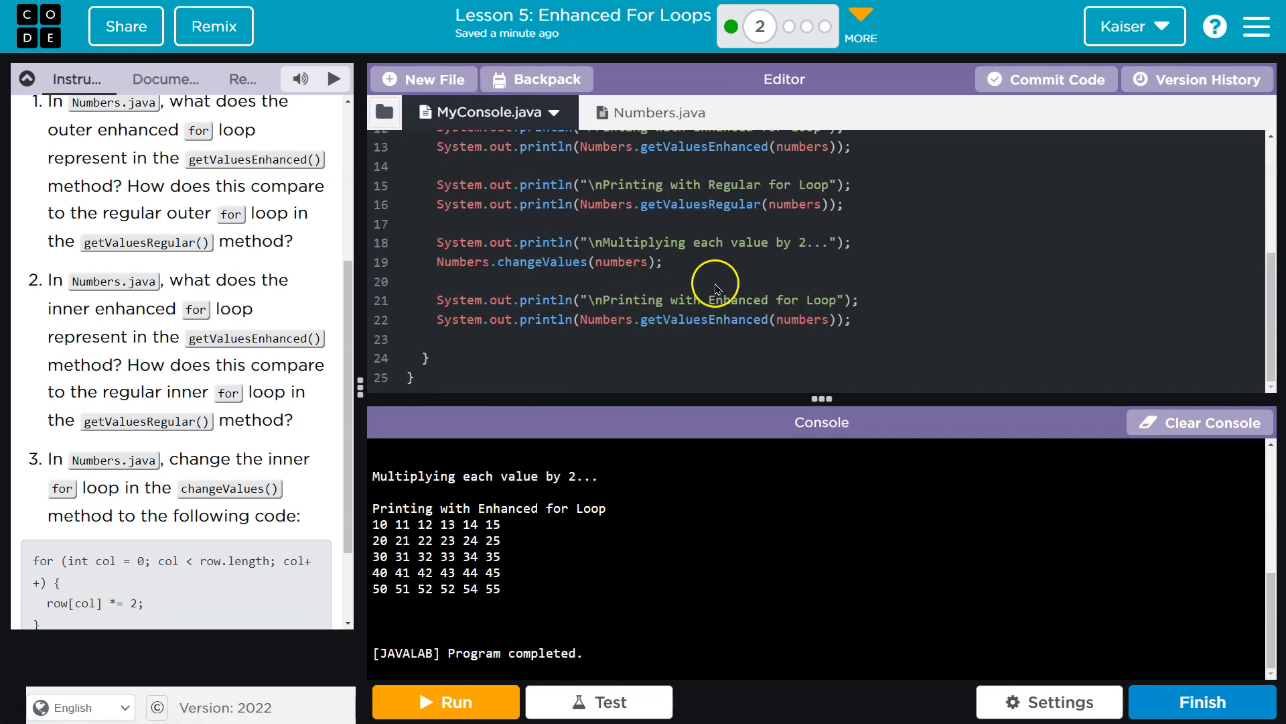
double_click(542, 262)
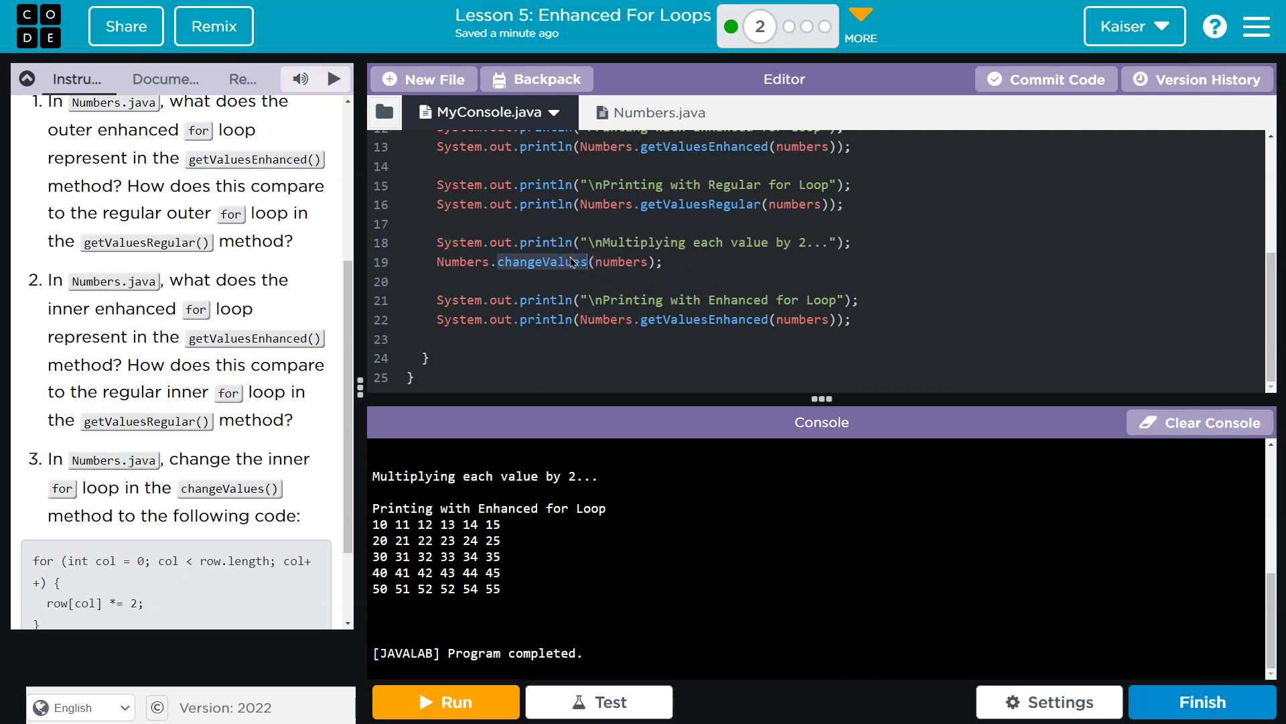
left_click(659, 113)
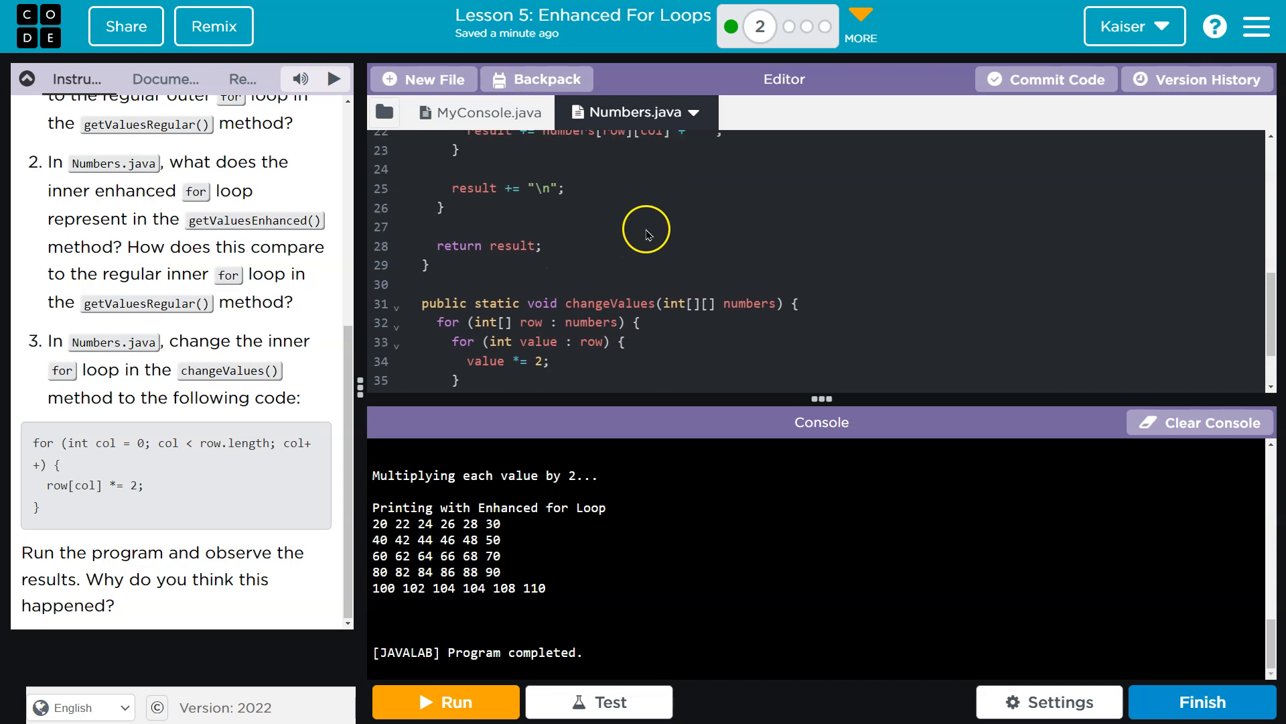
scroll("down", 3)
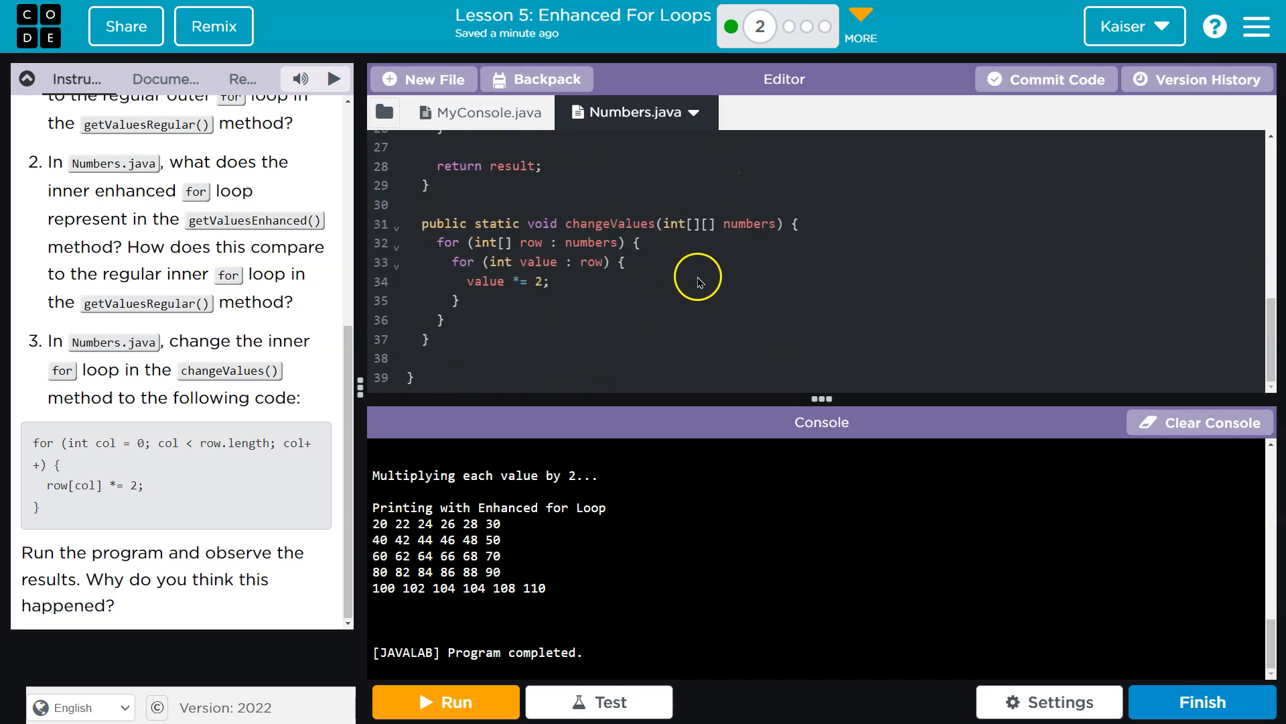
mouse_move(658, 274)
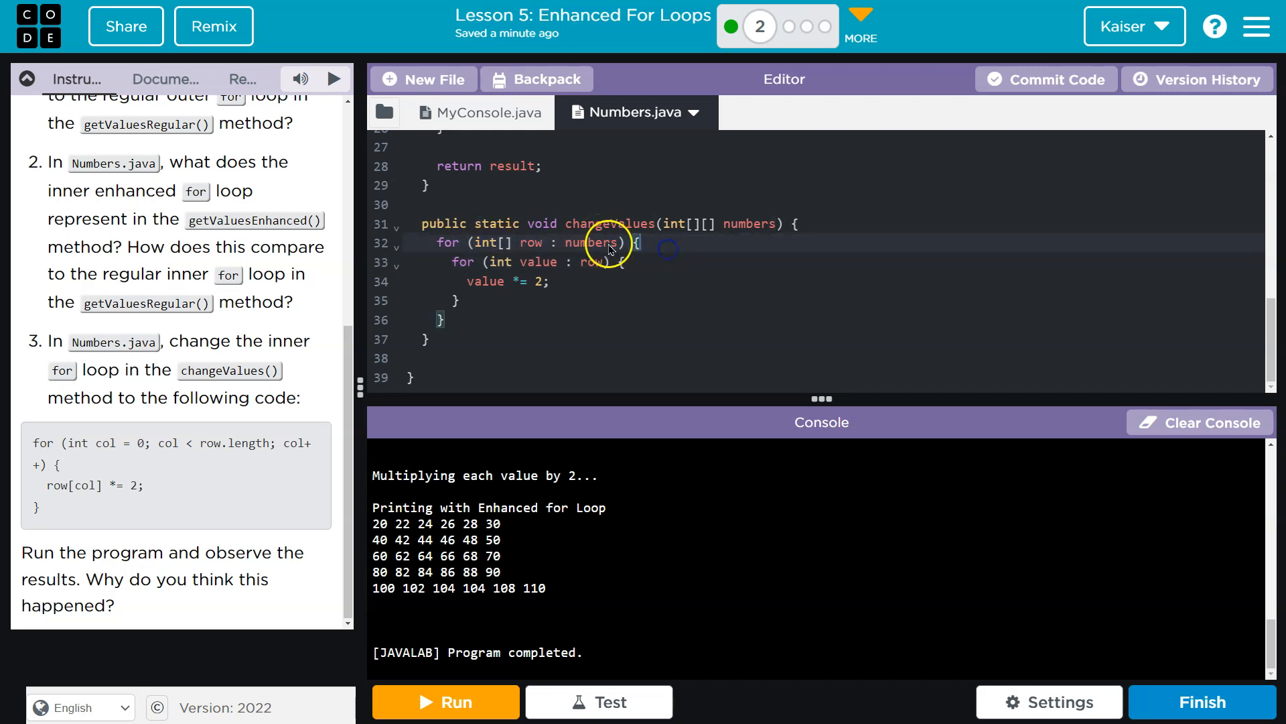
left_click(599, 242)
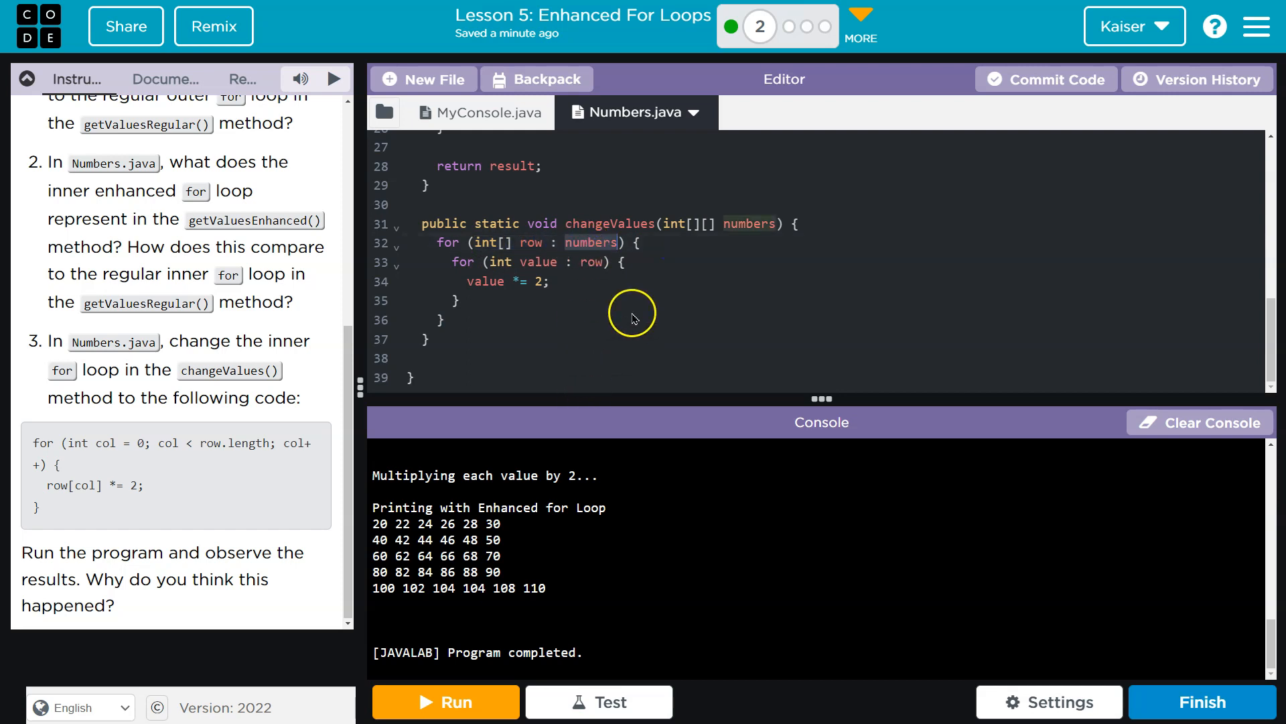
mouse_move(545, 250)
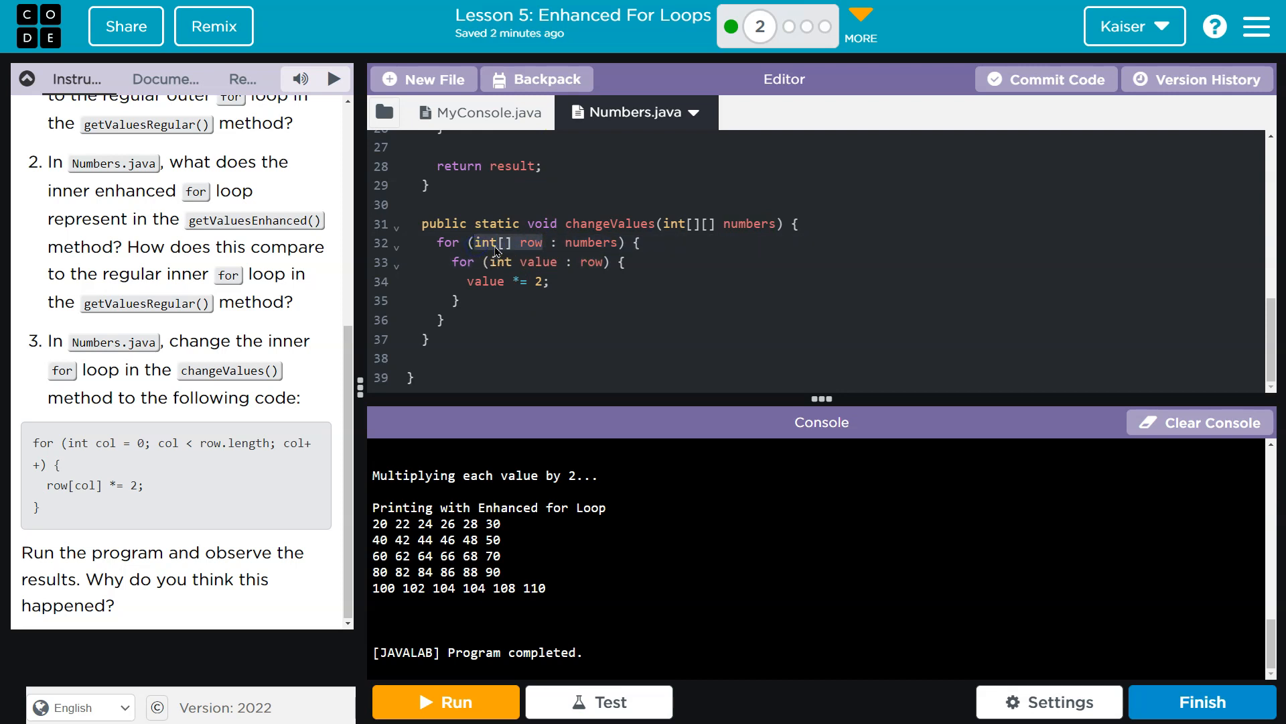
double_click(530, 242)
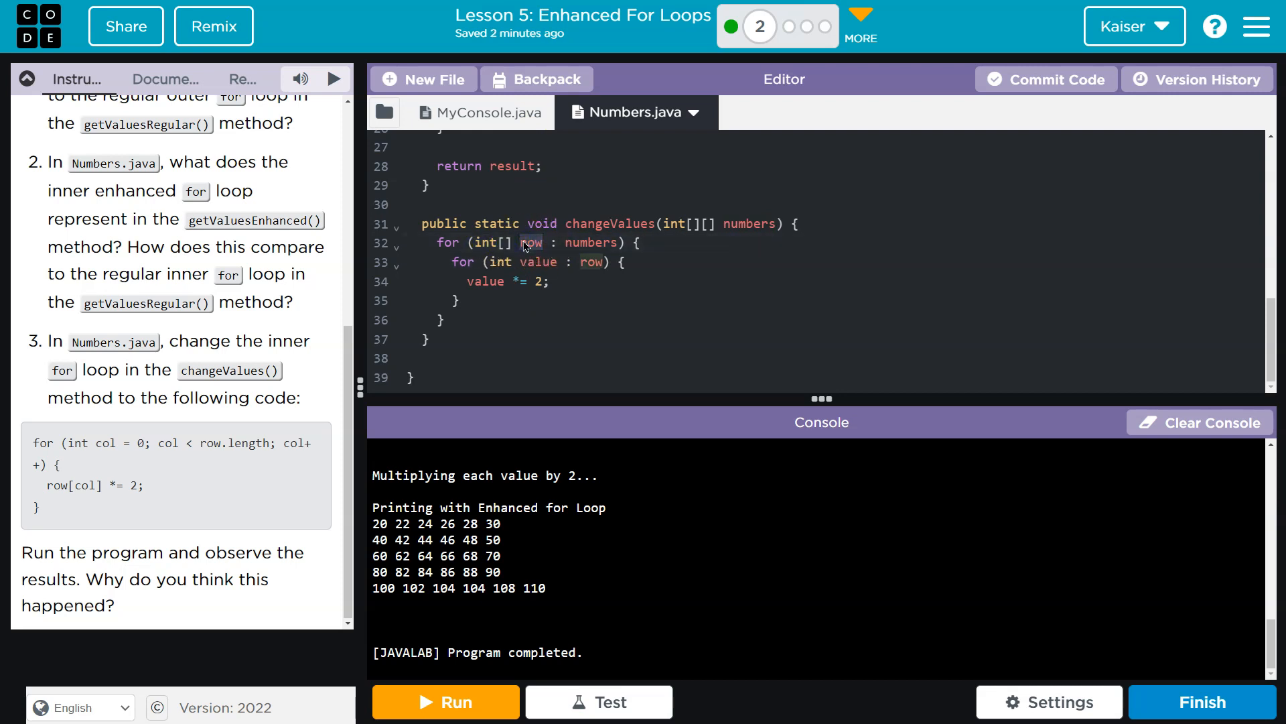
left_click(539, 269)
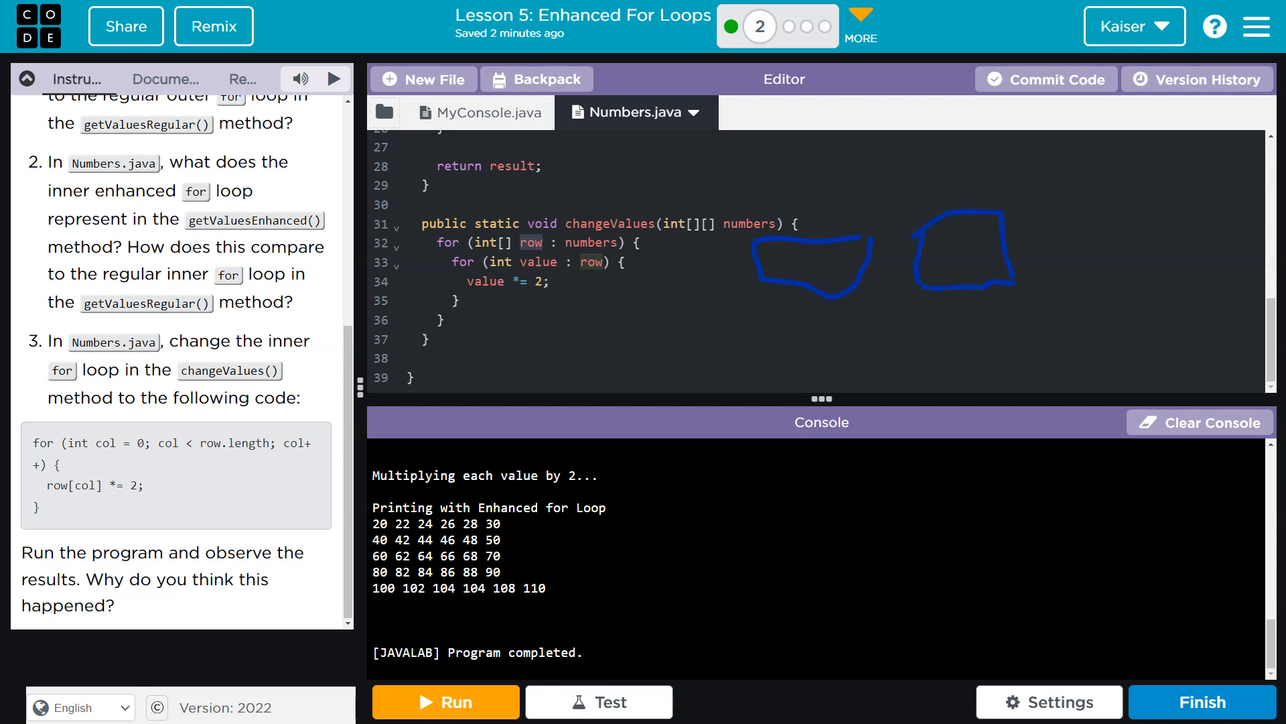
left_click_drag(1099, 213, 1222, 296)
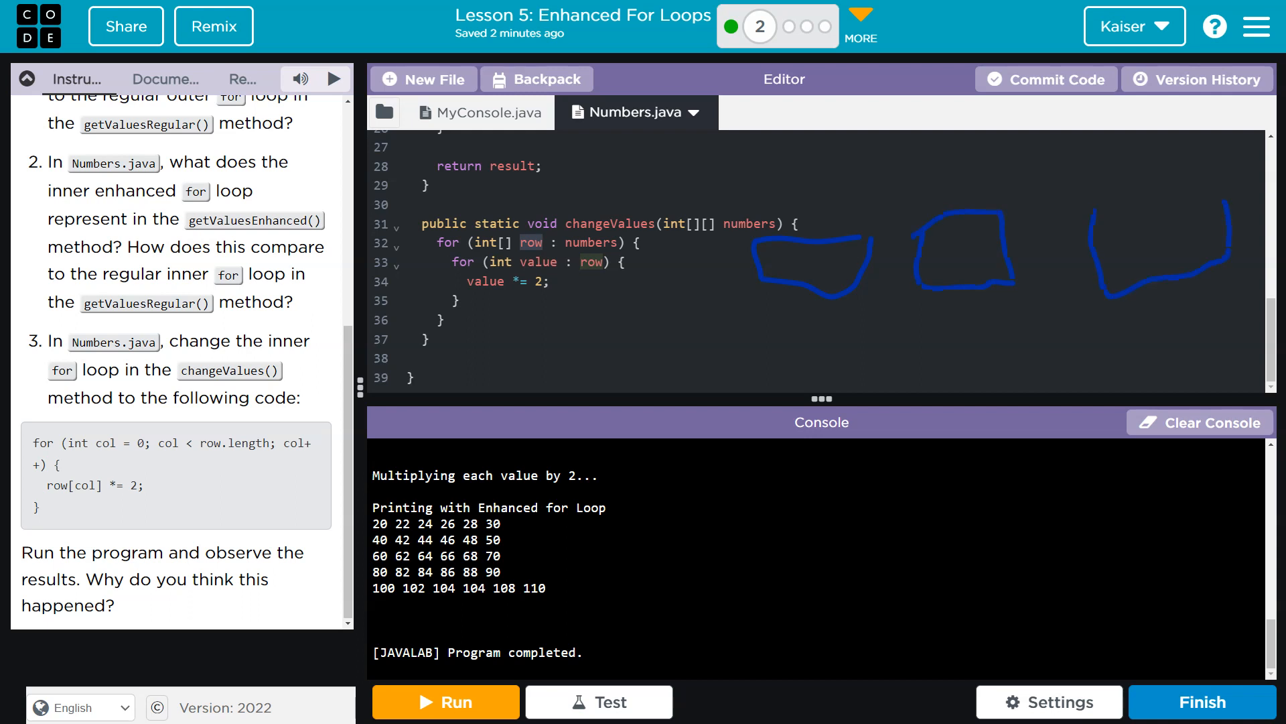
left_click_drag(968, 278, 1108, 292)
type("row[col]")
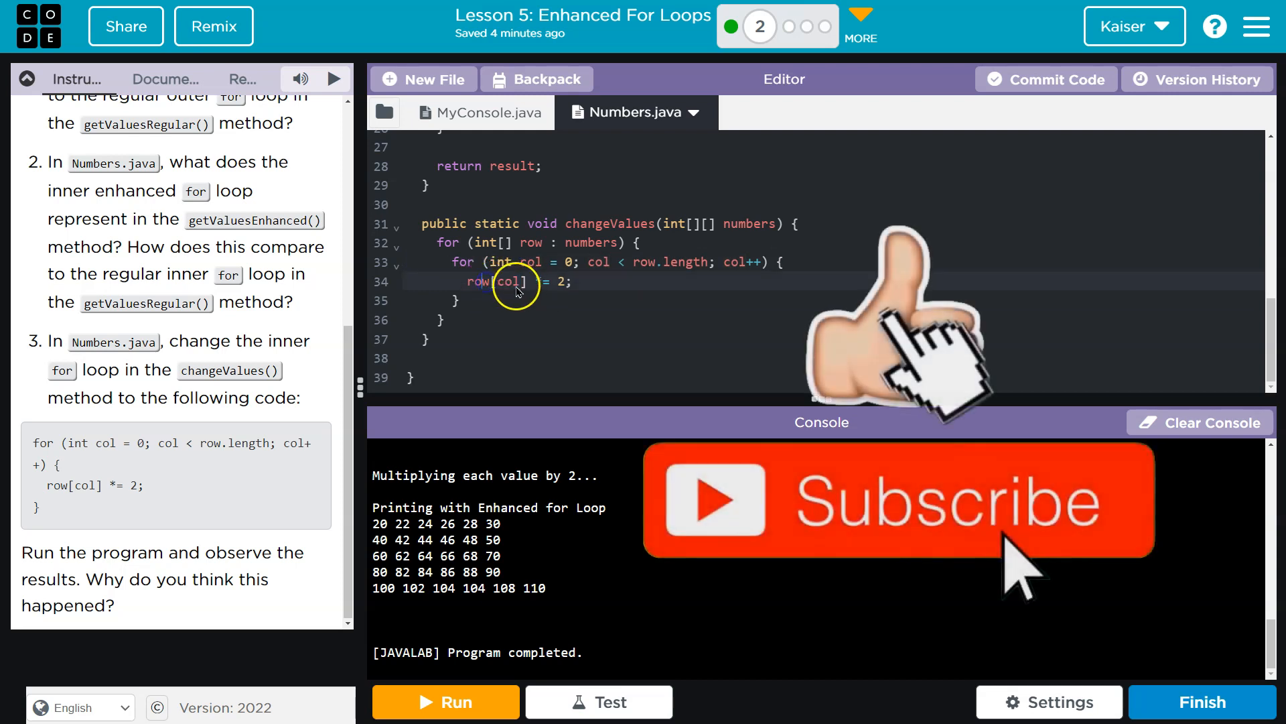
Step: Rerun the edited program and highlight row in row[col] while checking the doubled grid
left_click(445, 702)
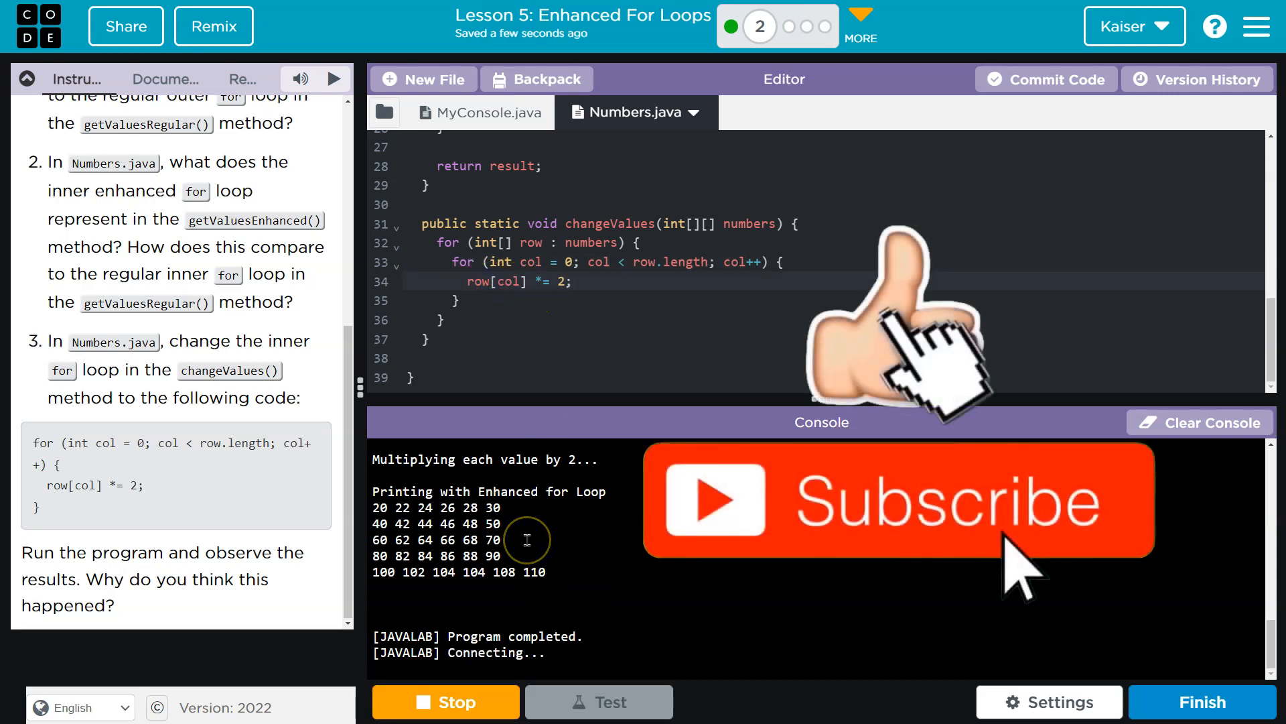
left_click(445, 701)
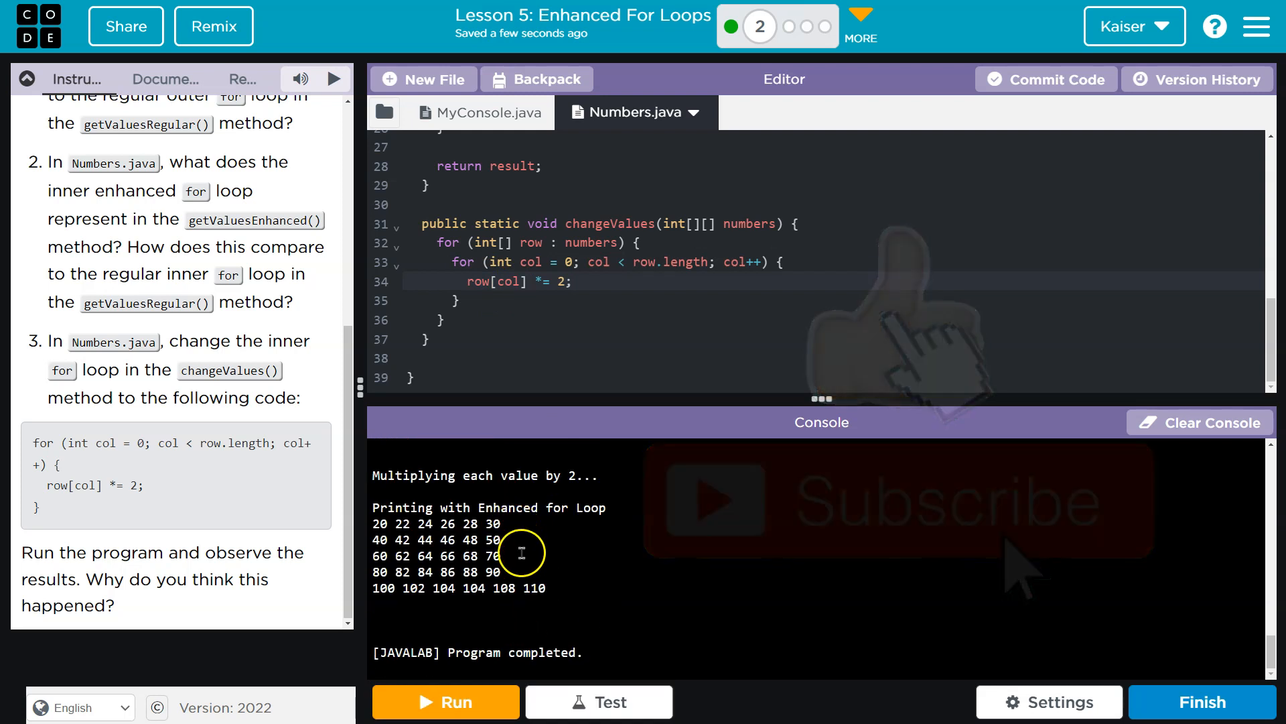
double_click(479, 281)
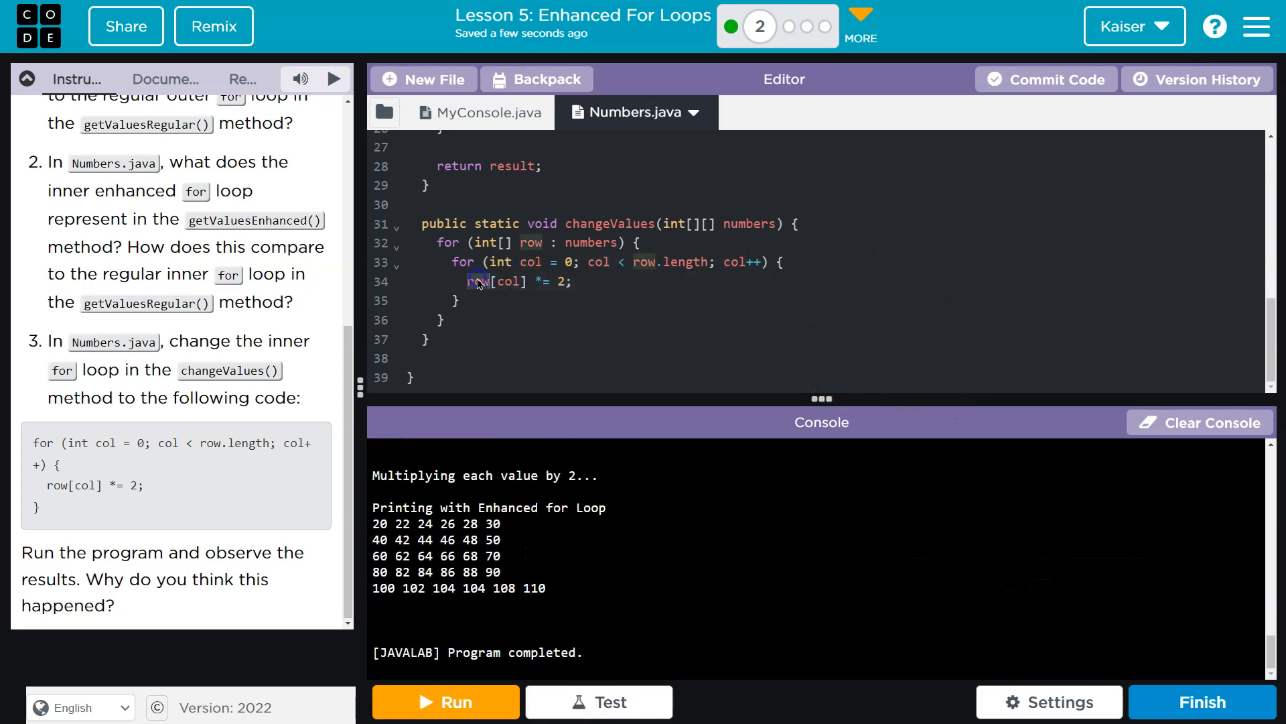